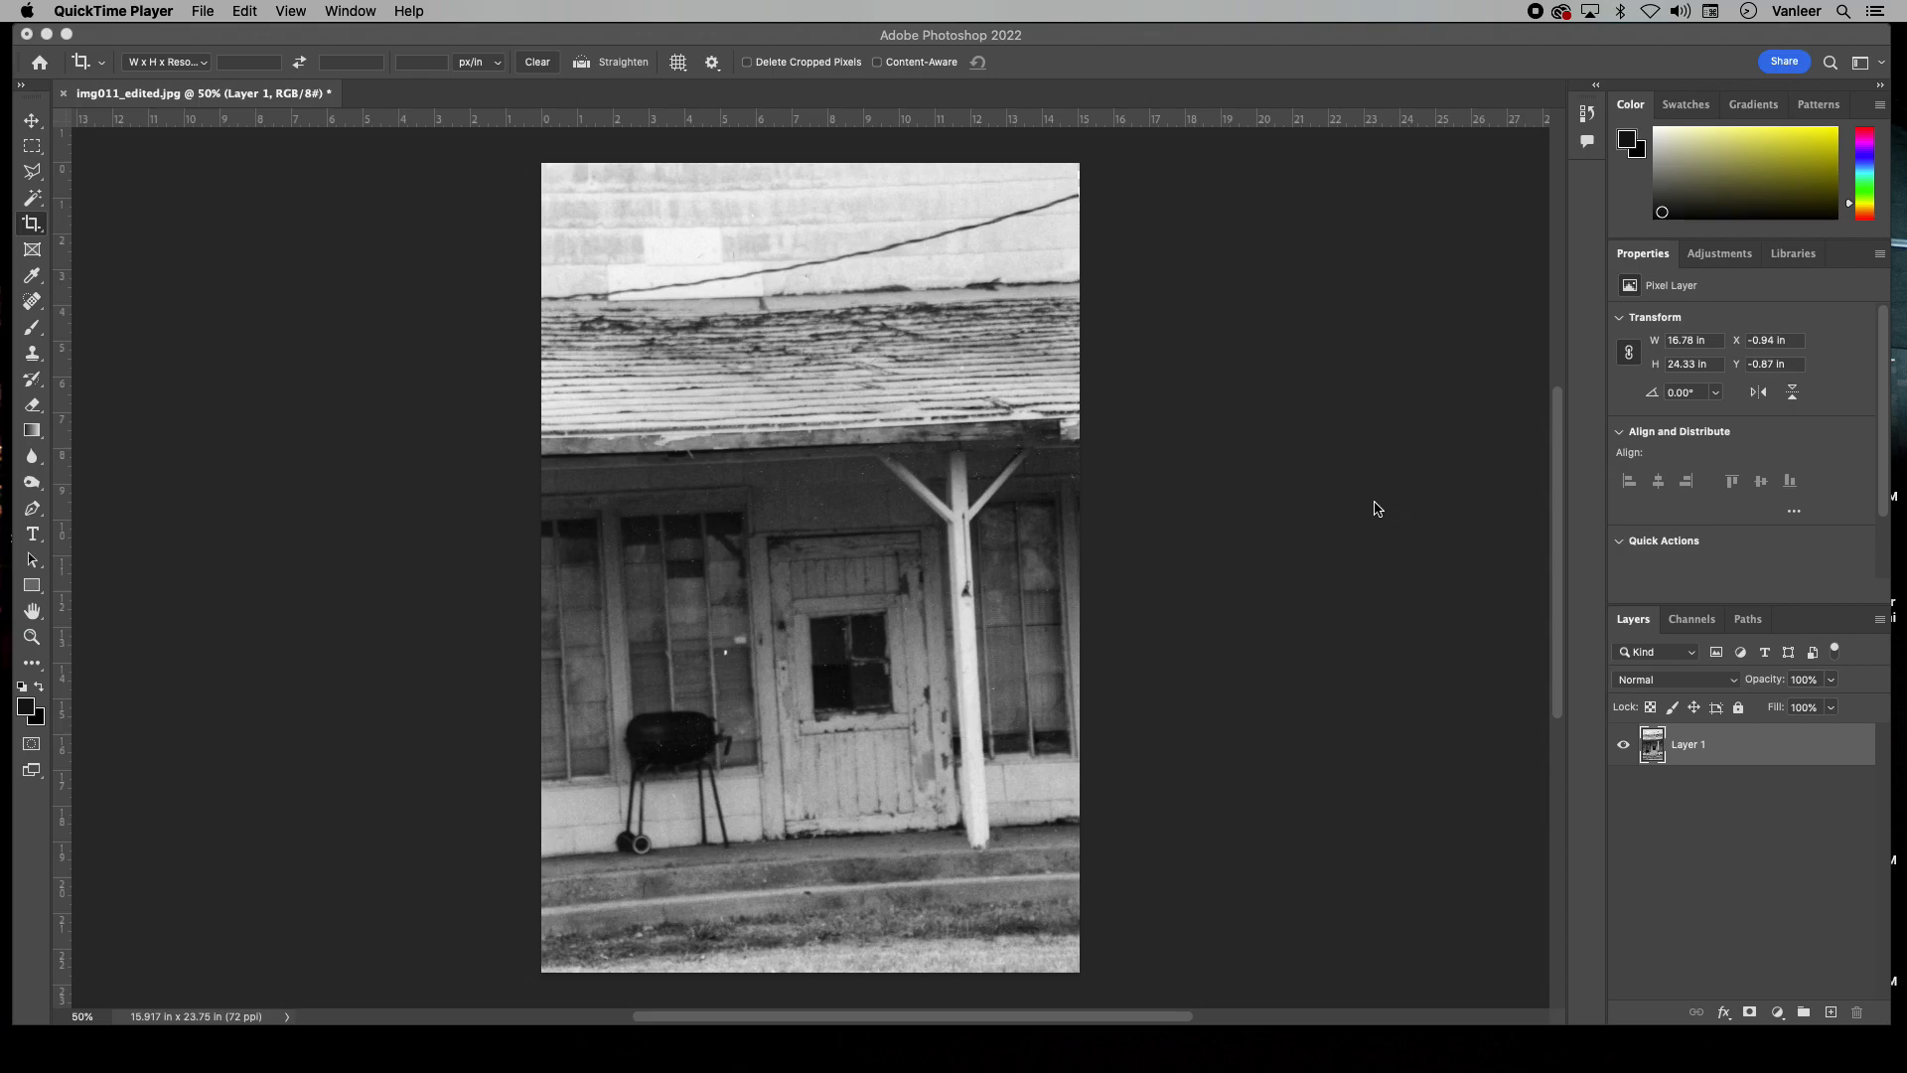
pyautogui.moveTo(1355, 508)
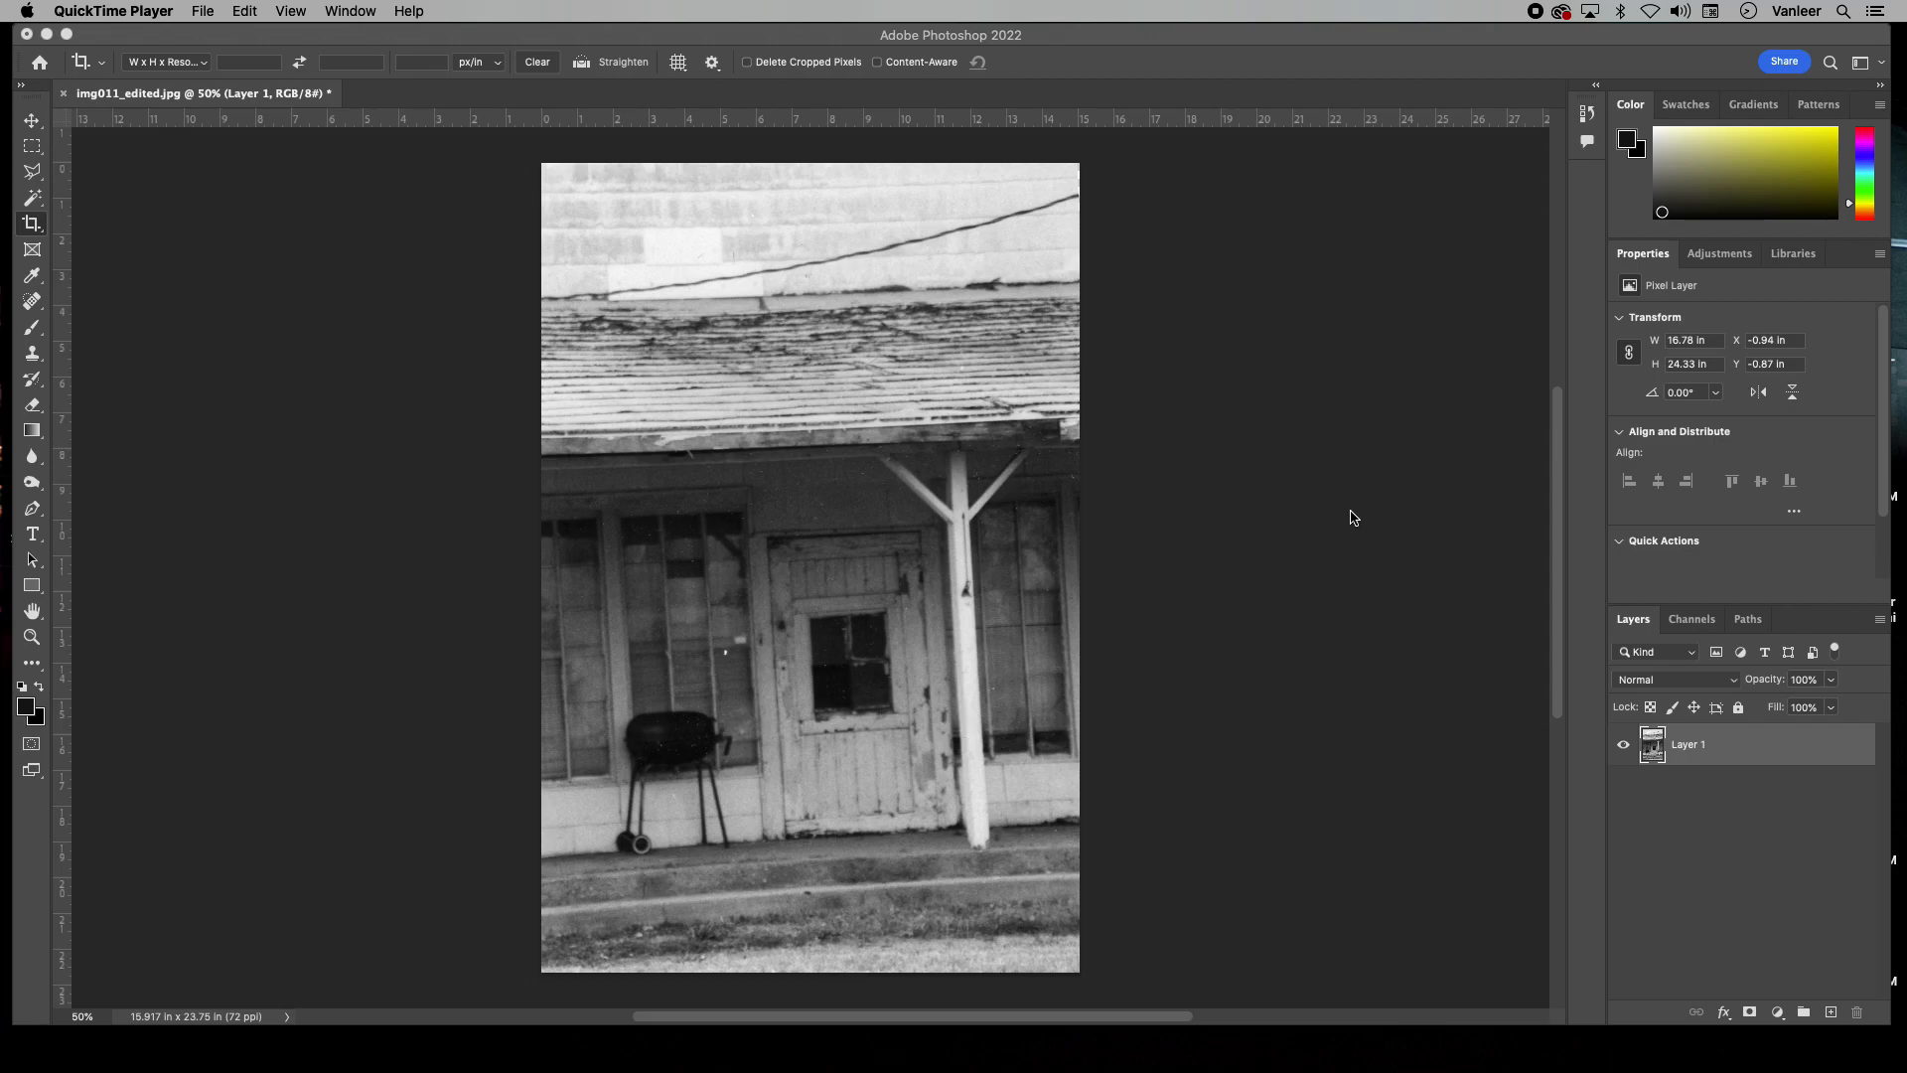
pyautogui.moveTo(34, 225)
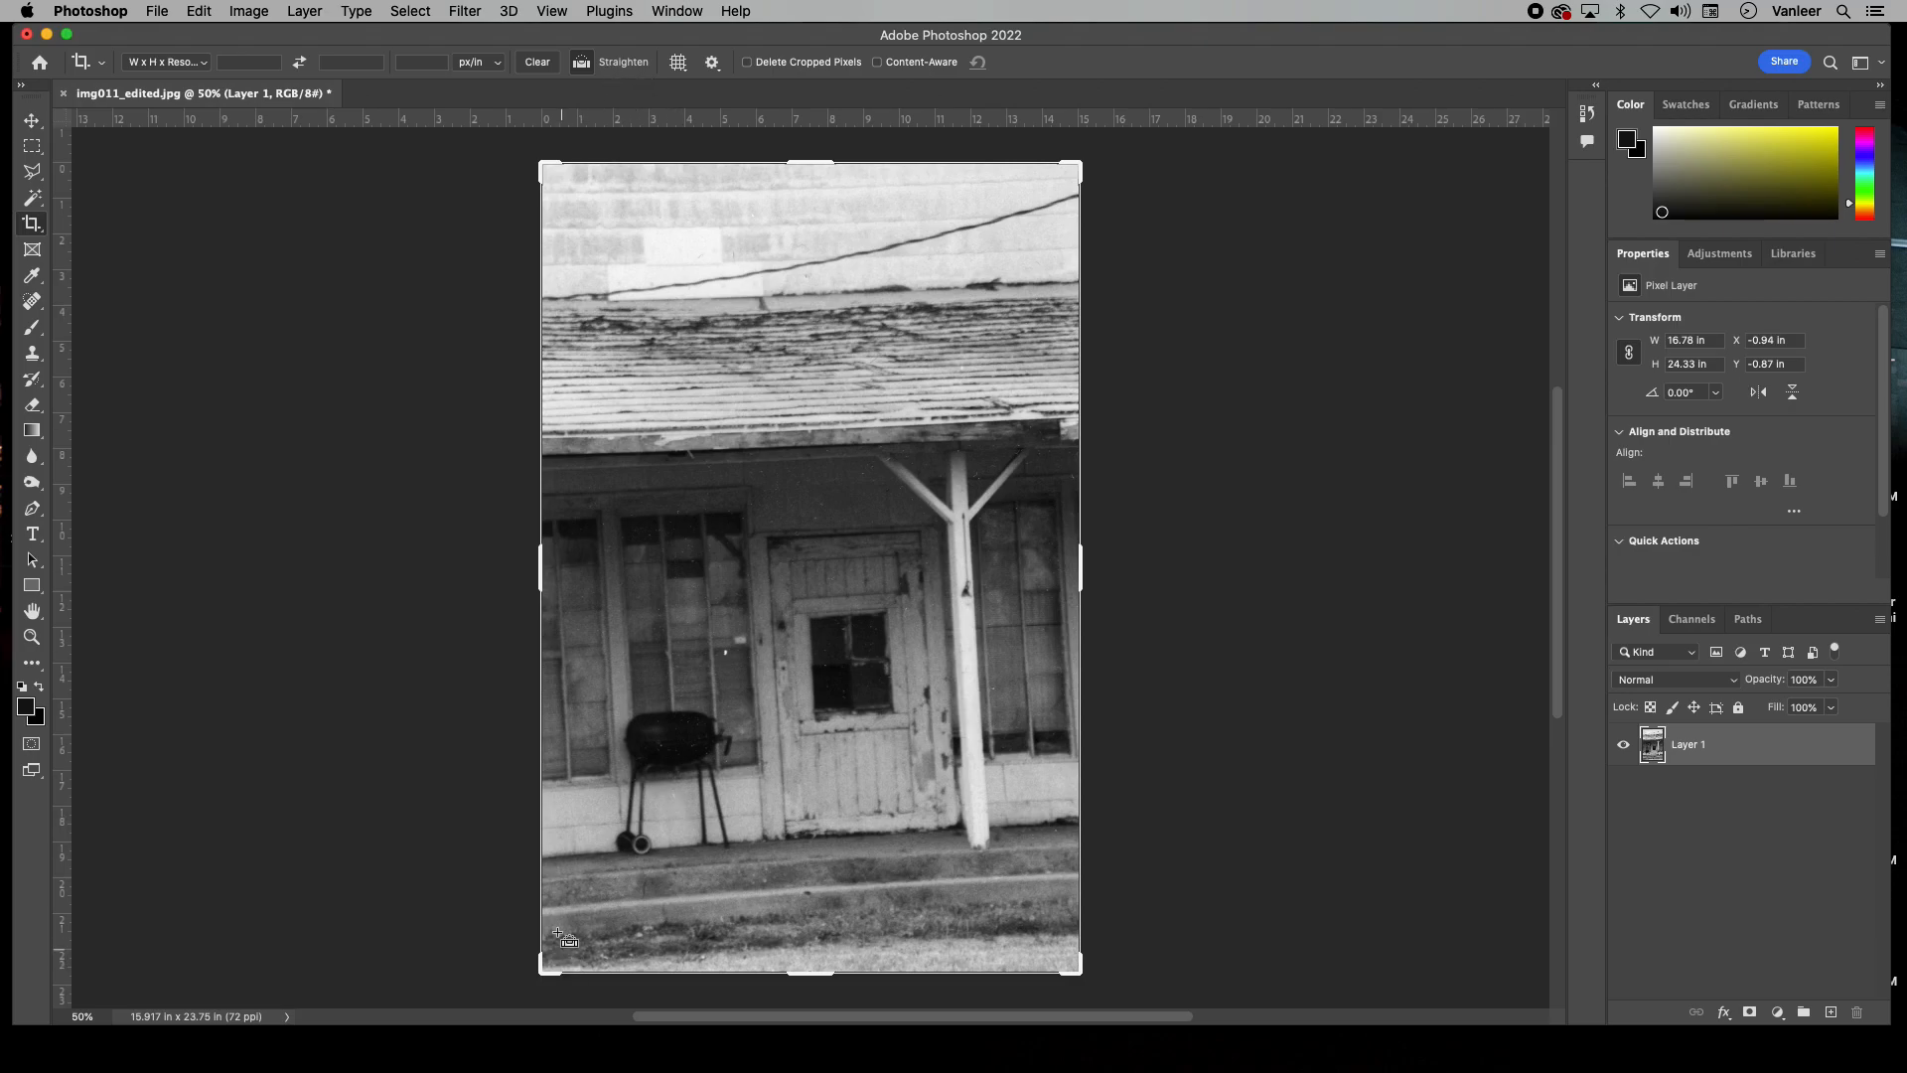
pyautogui.moveTo(553, 902)
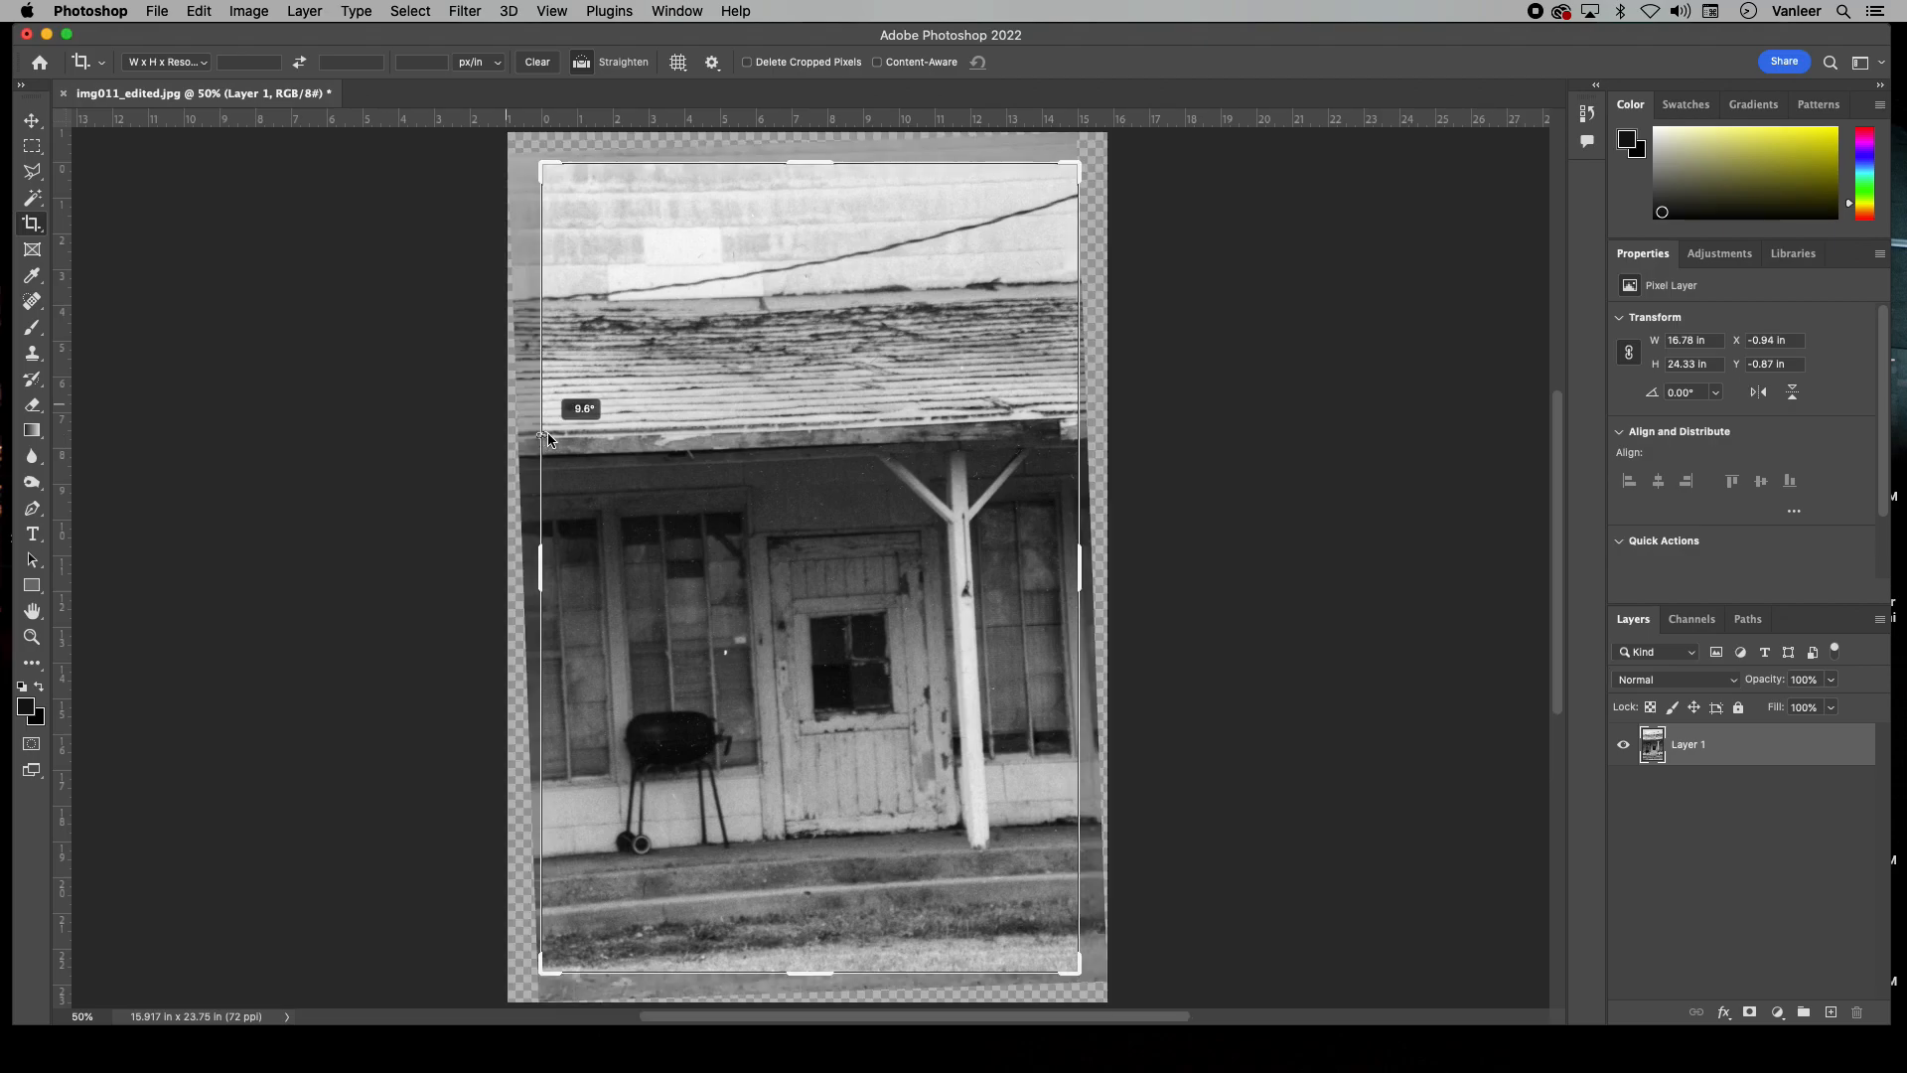
# - Straighten the photo along the roof edge and commit the crop
pyautogui.moveTo(548, 437); pyautogui.dragTo(1069, 429)
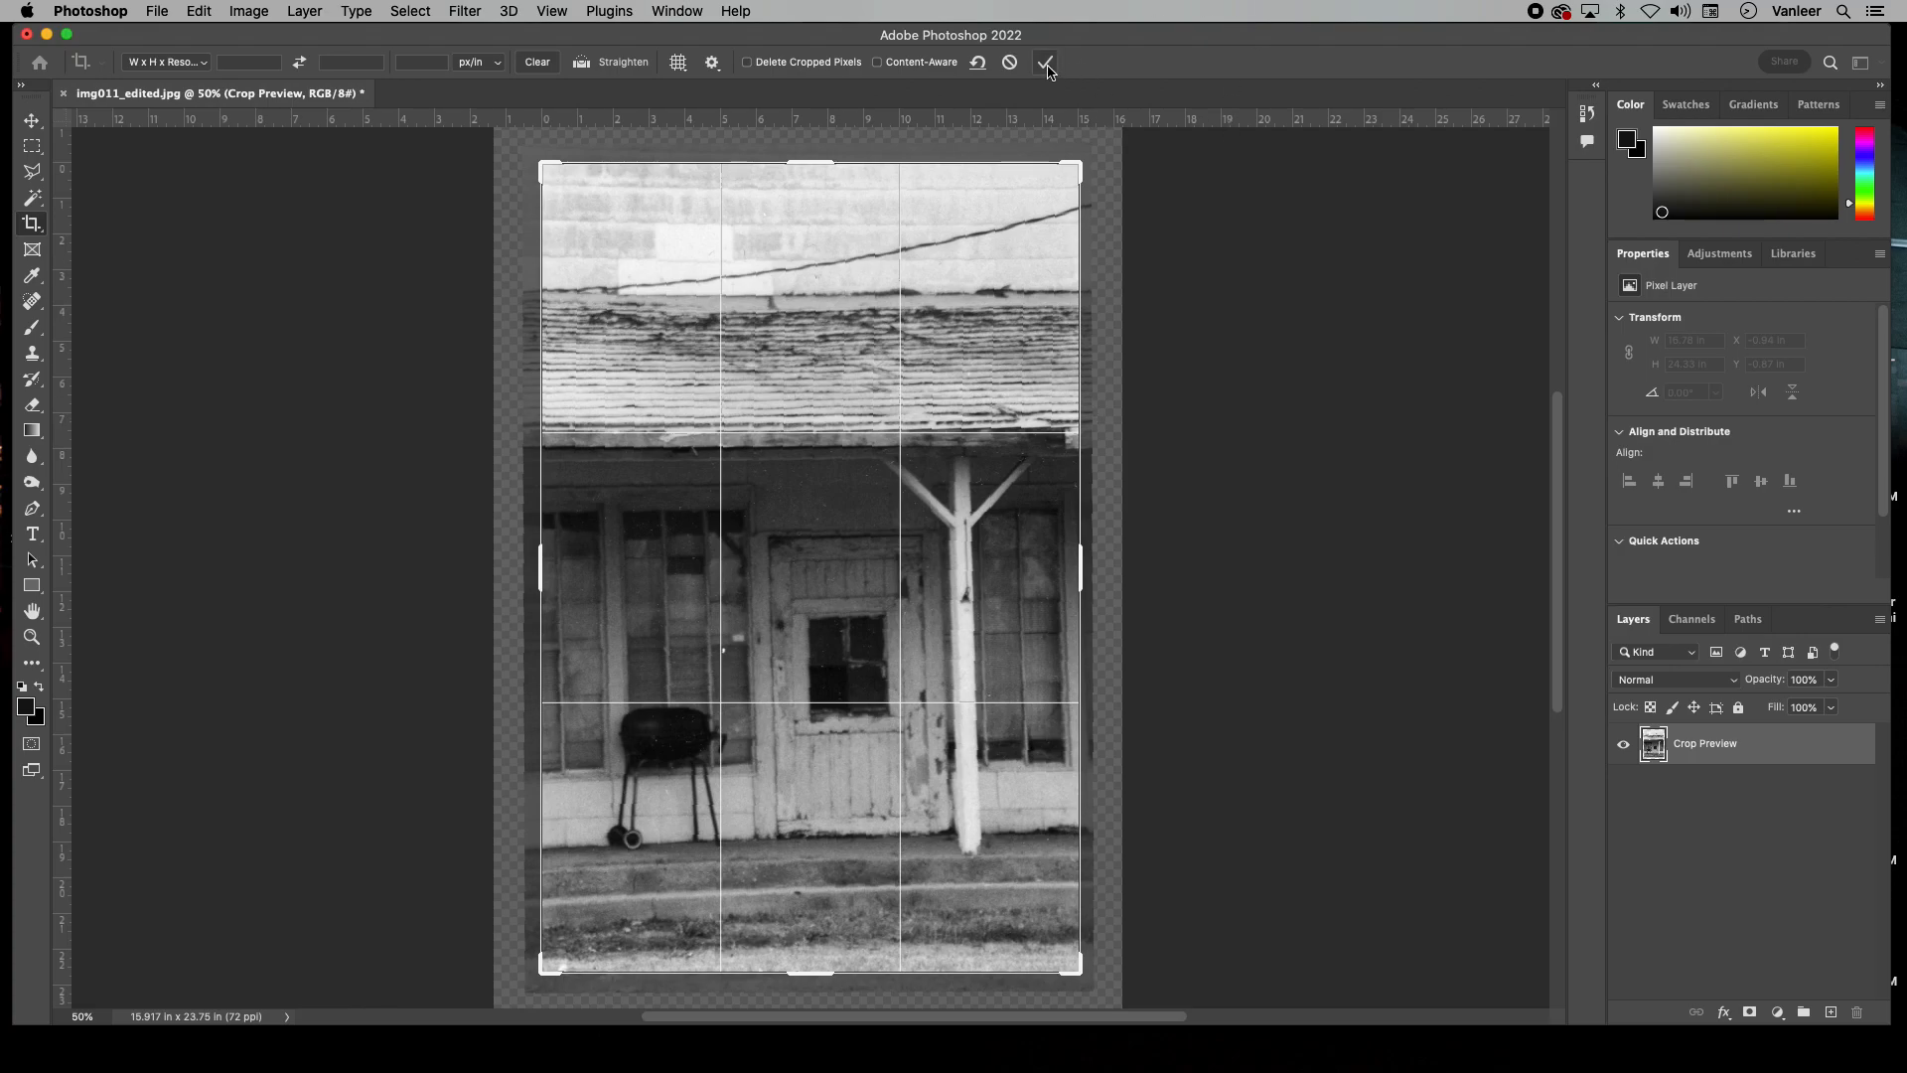
pyautogui.click(1045, 62)
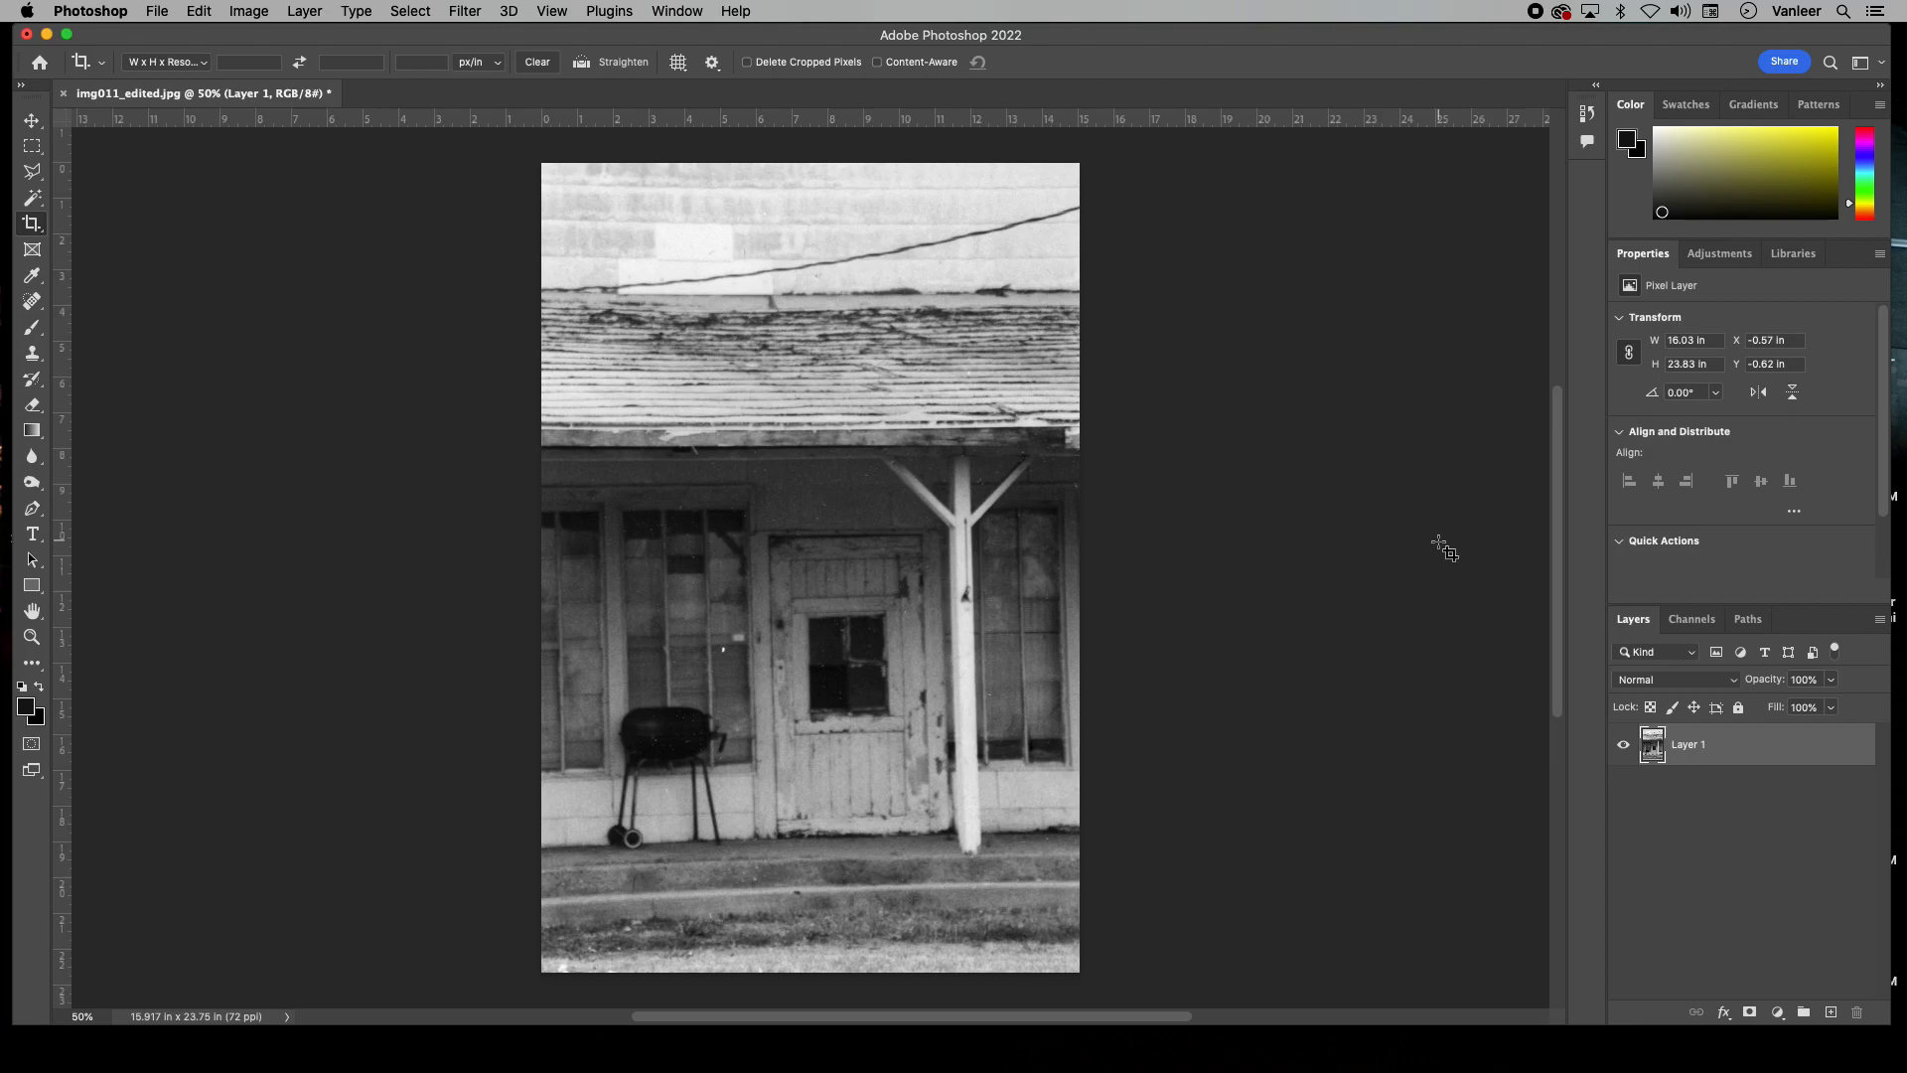
pyautogui.moveTo(1430, 541)
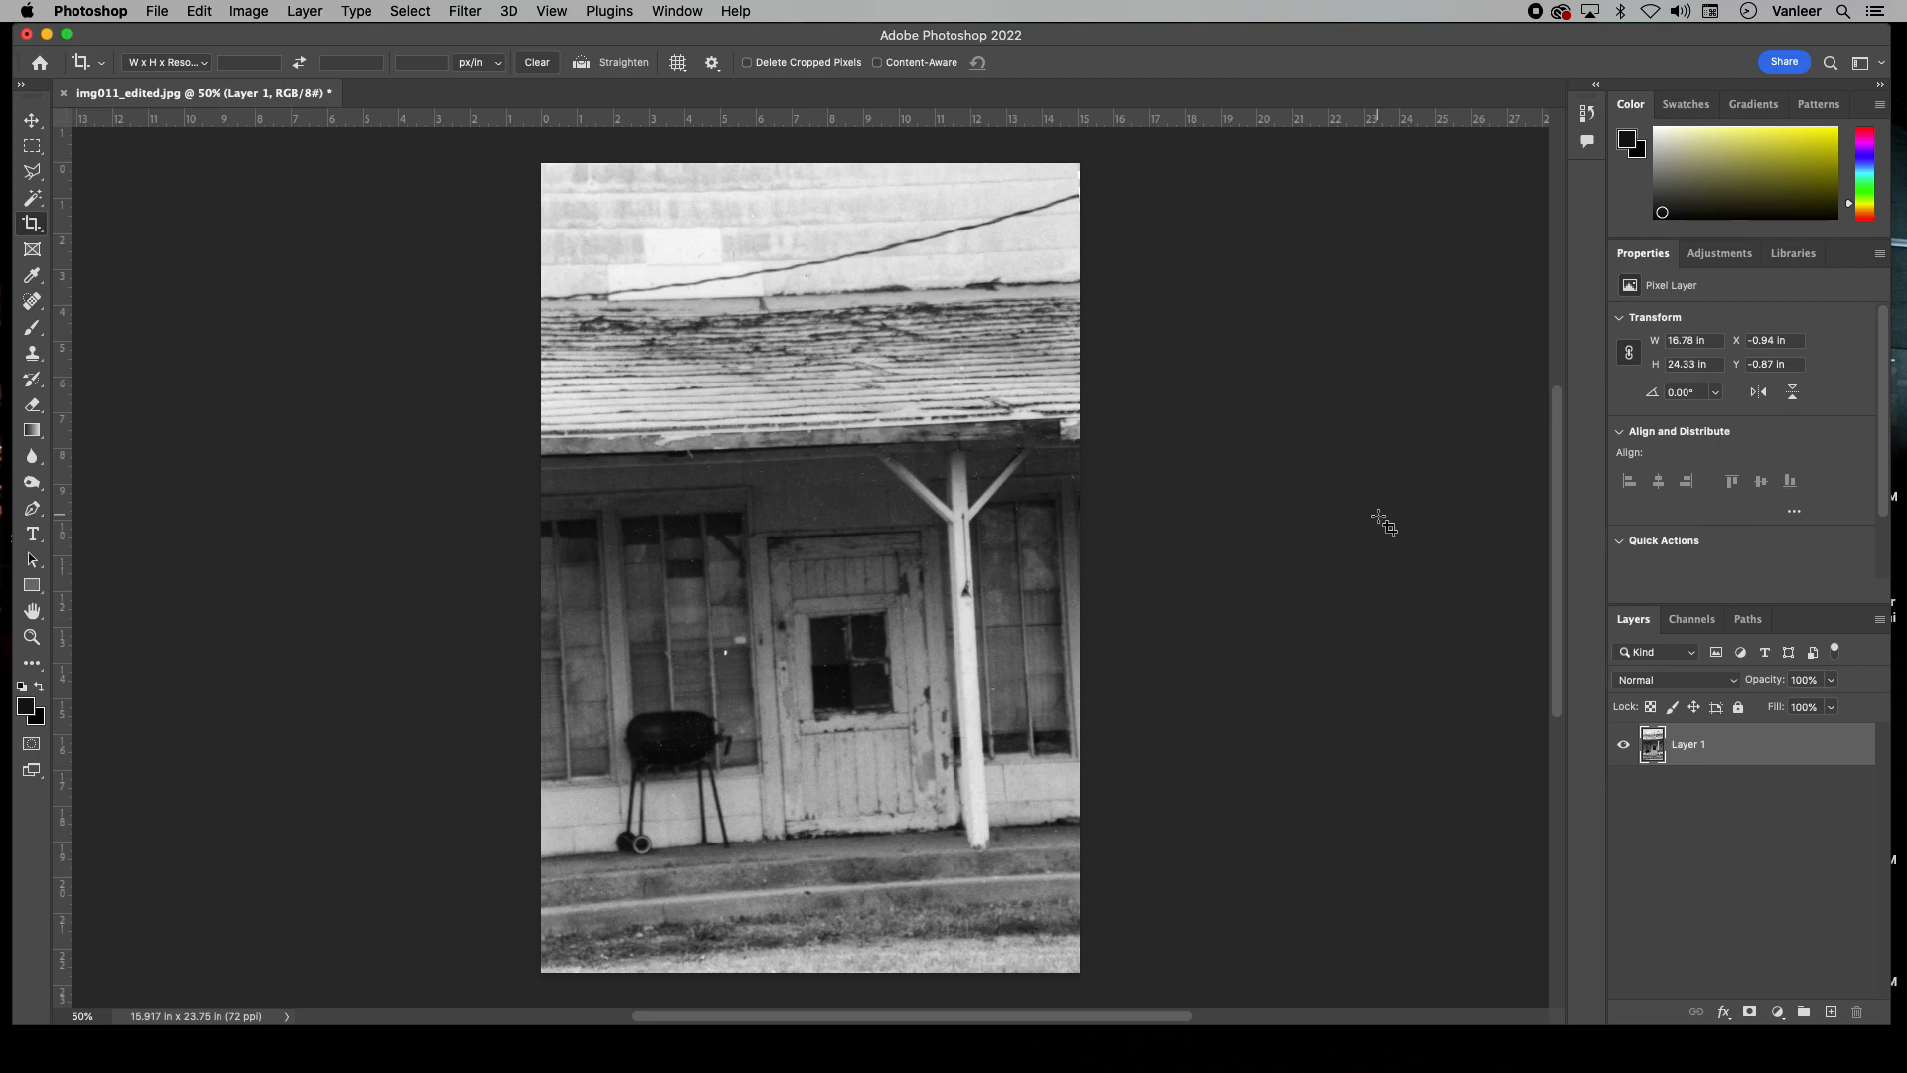
pyautogui.moveTo(544, 900)
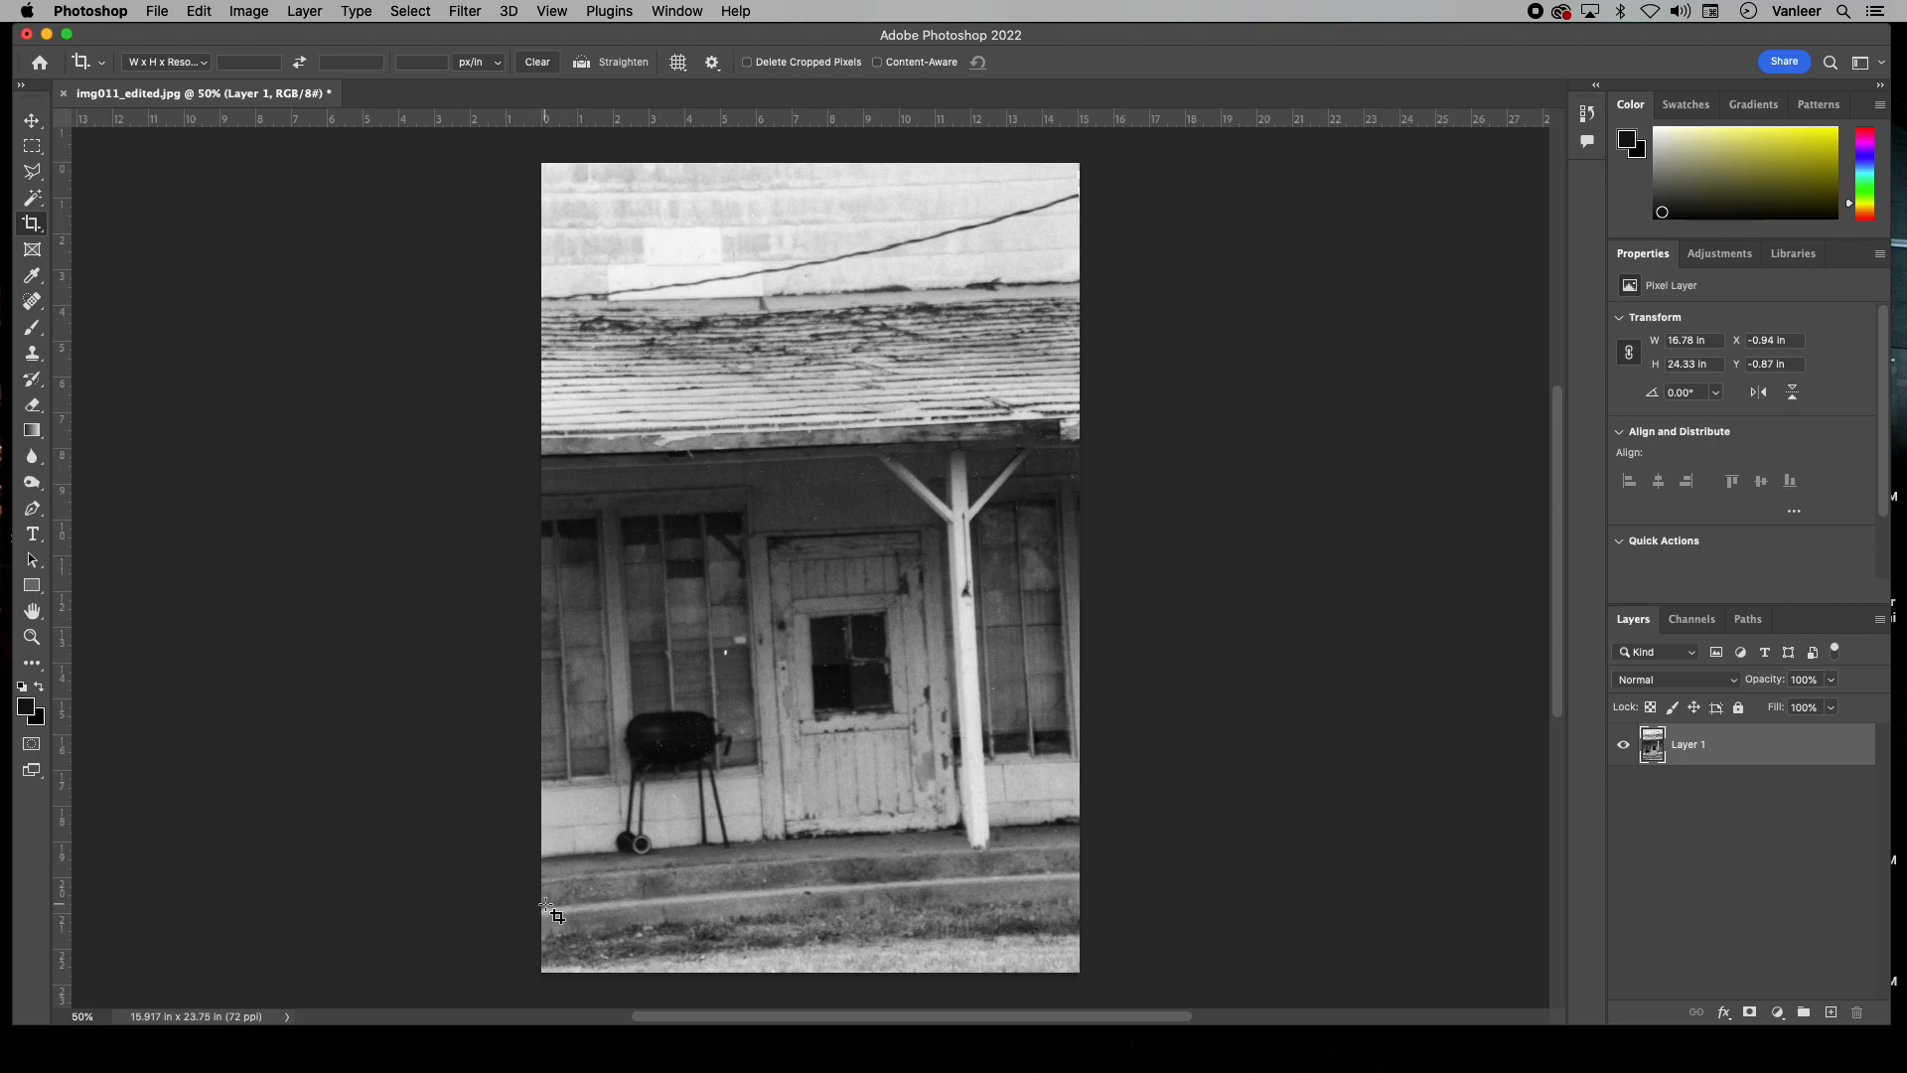
pyautogui.moveTo(550, 886)
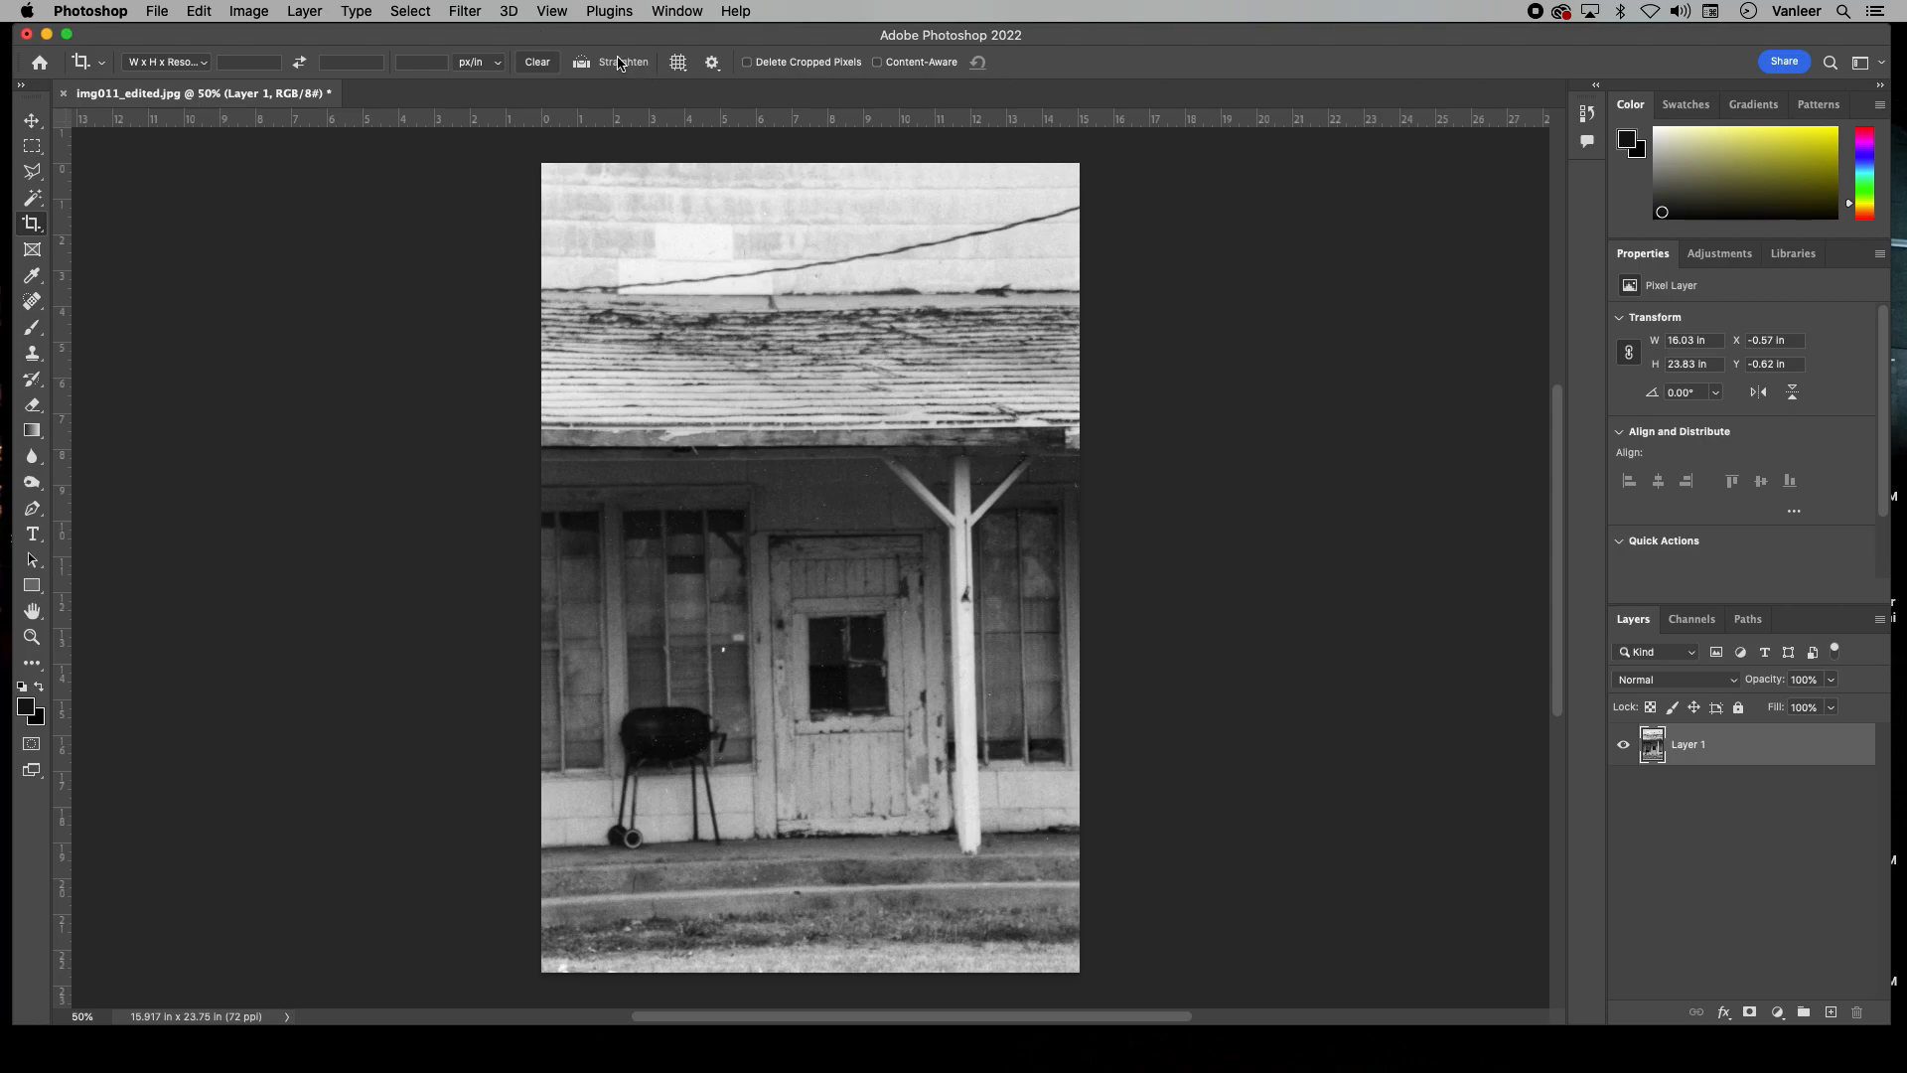
pyautogui.moveTo(612, 65)
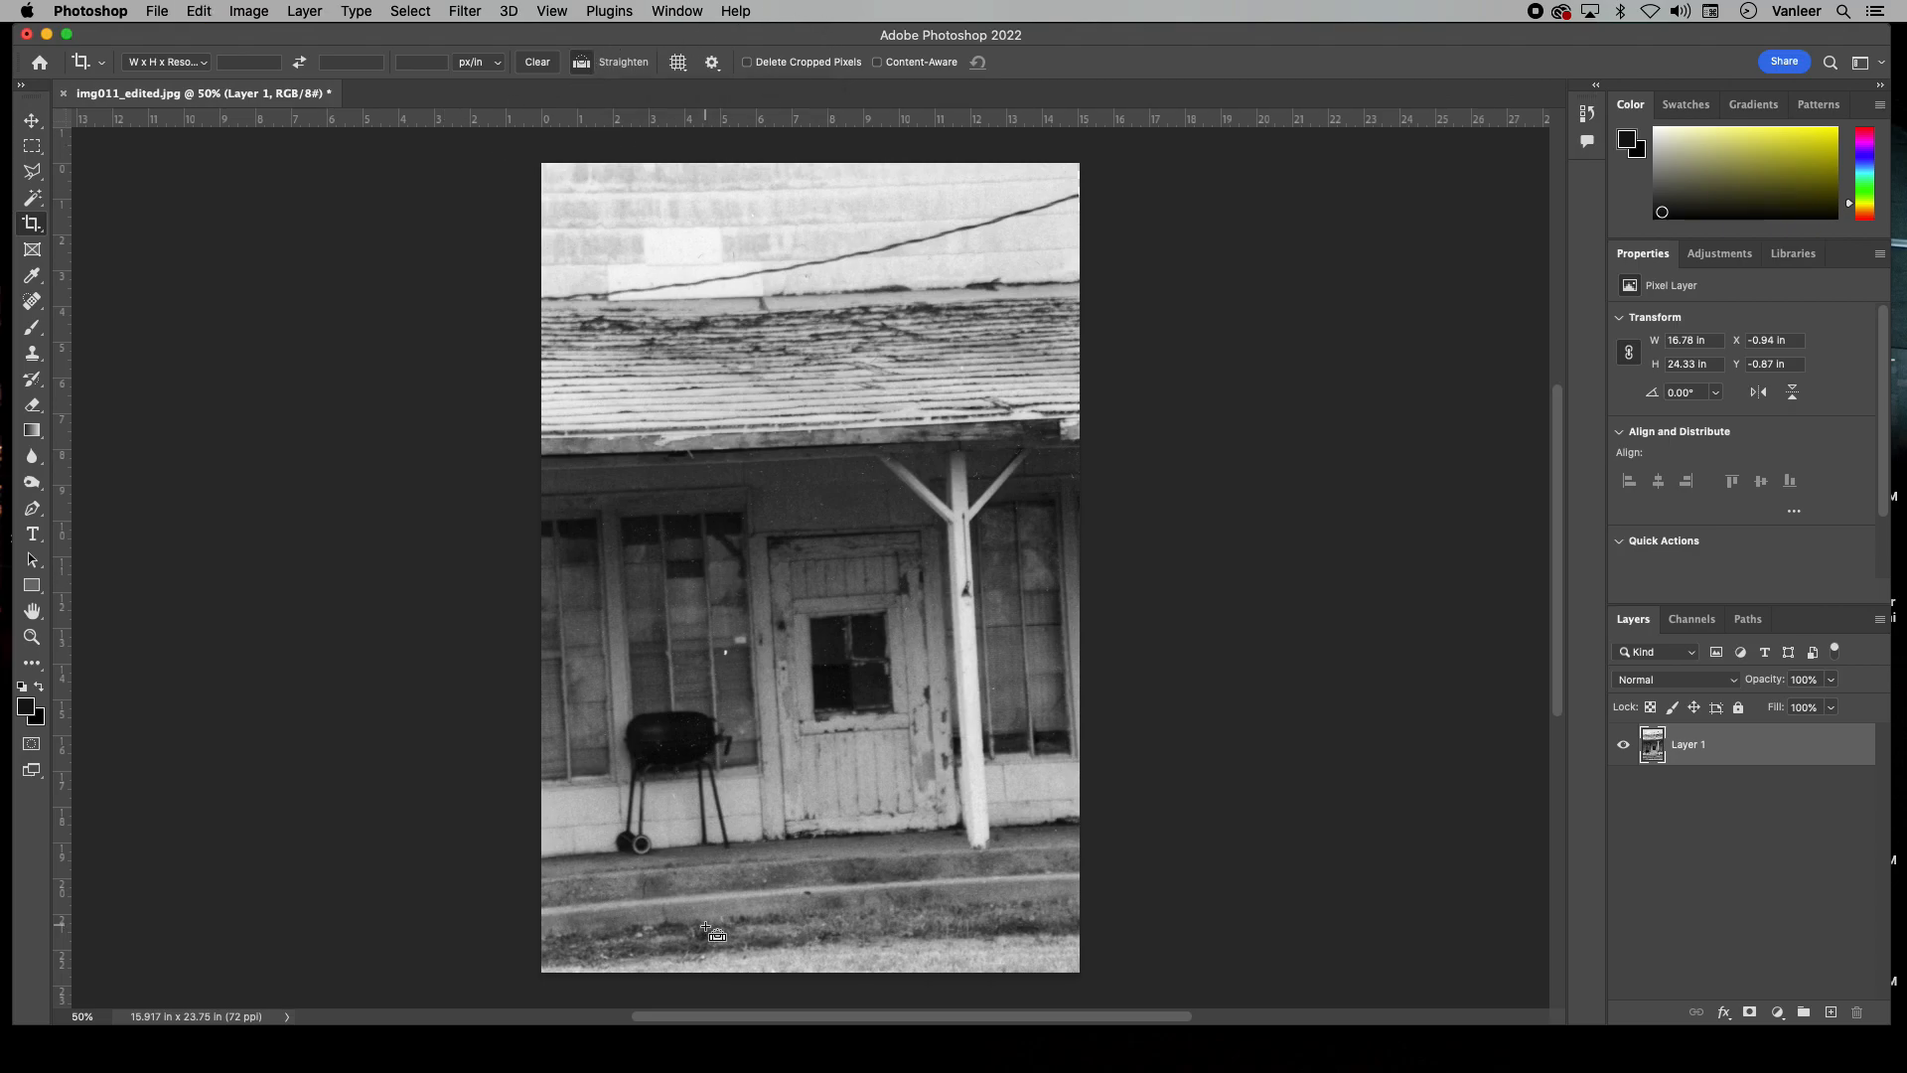
pyautogui.moveTo(542, 879)
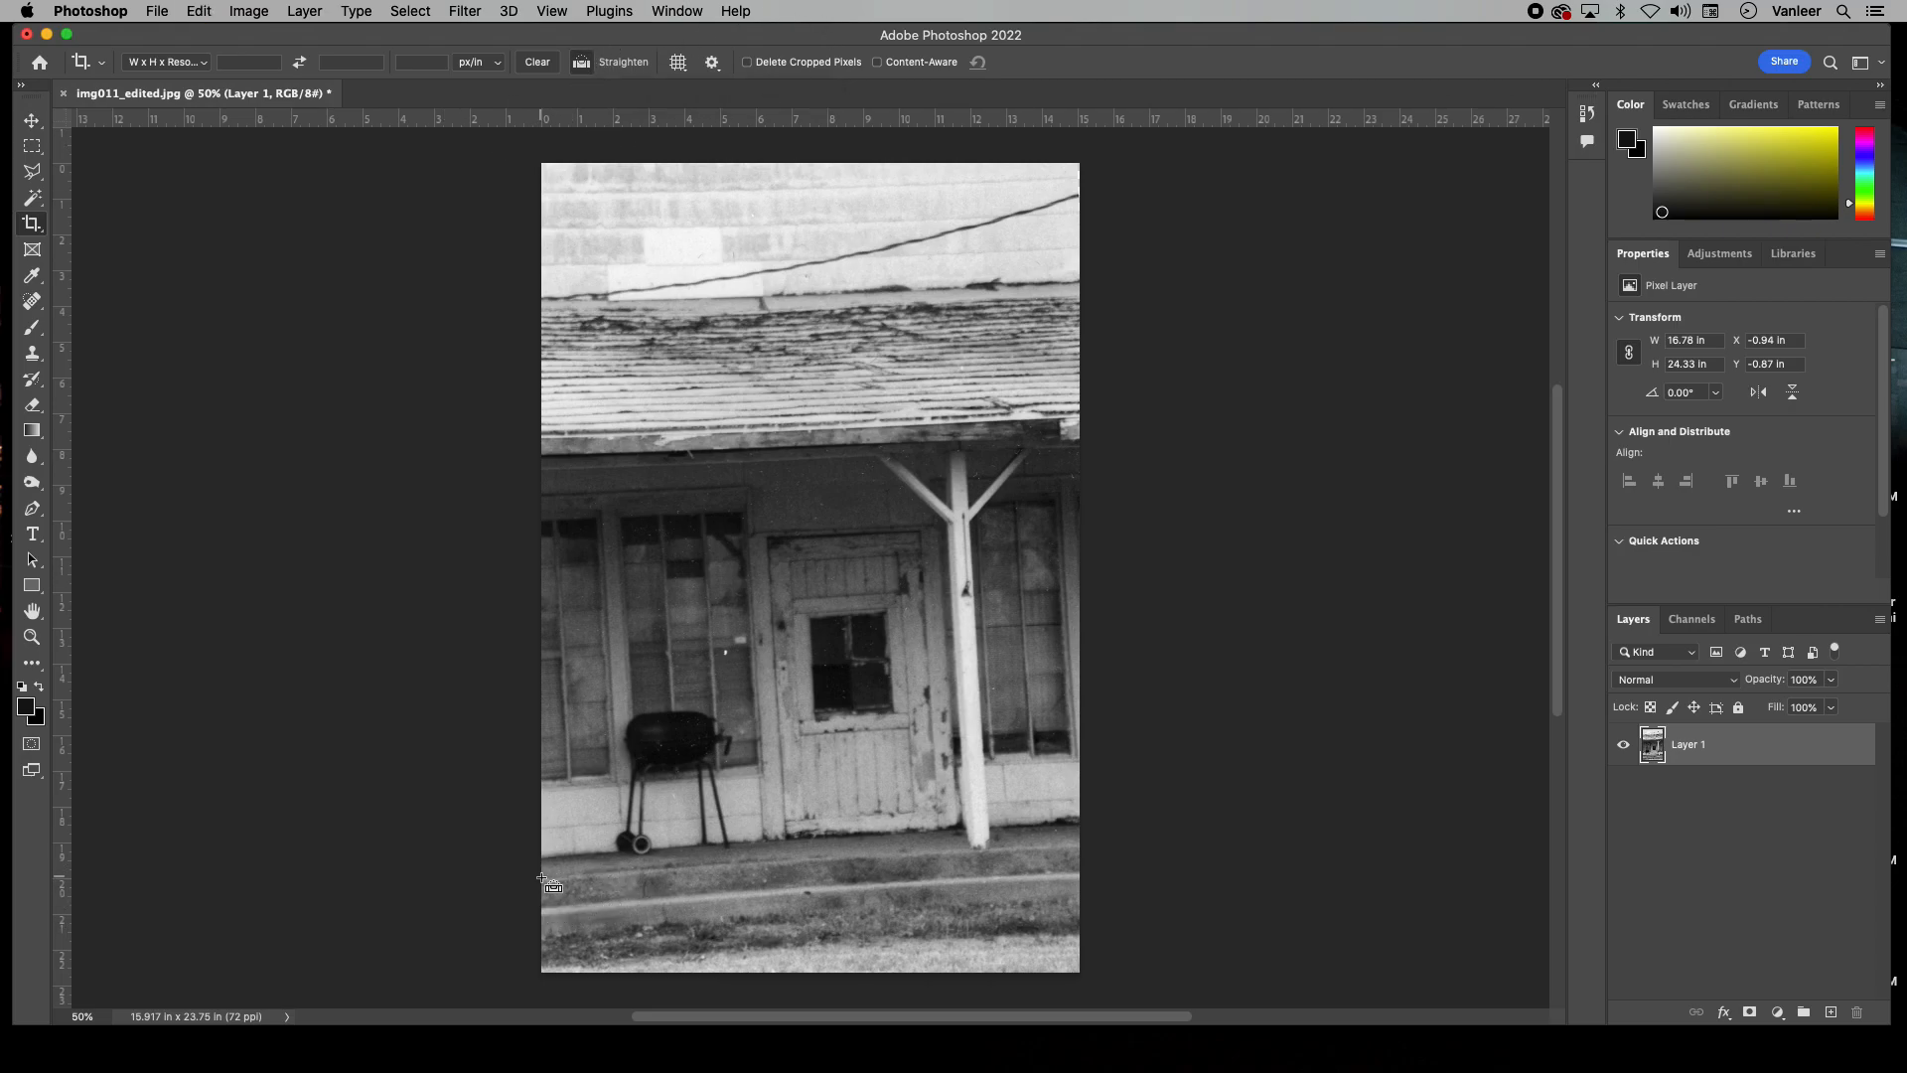
# - Straighten the photo along the sidewalk line near the bottom
pyautogui.moveTo(541, 876); pyautogui.dragTo(1080, 849)
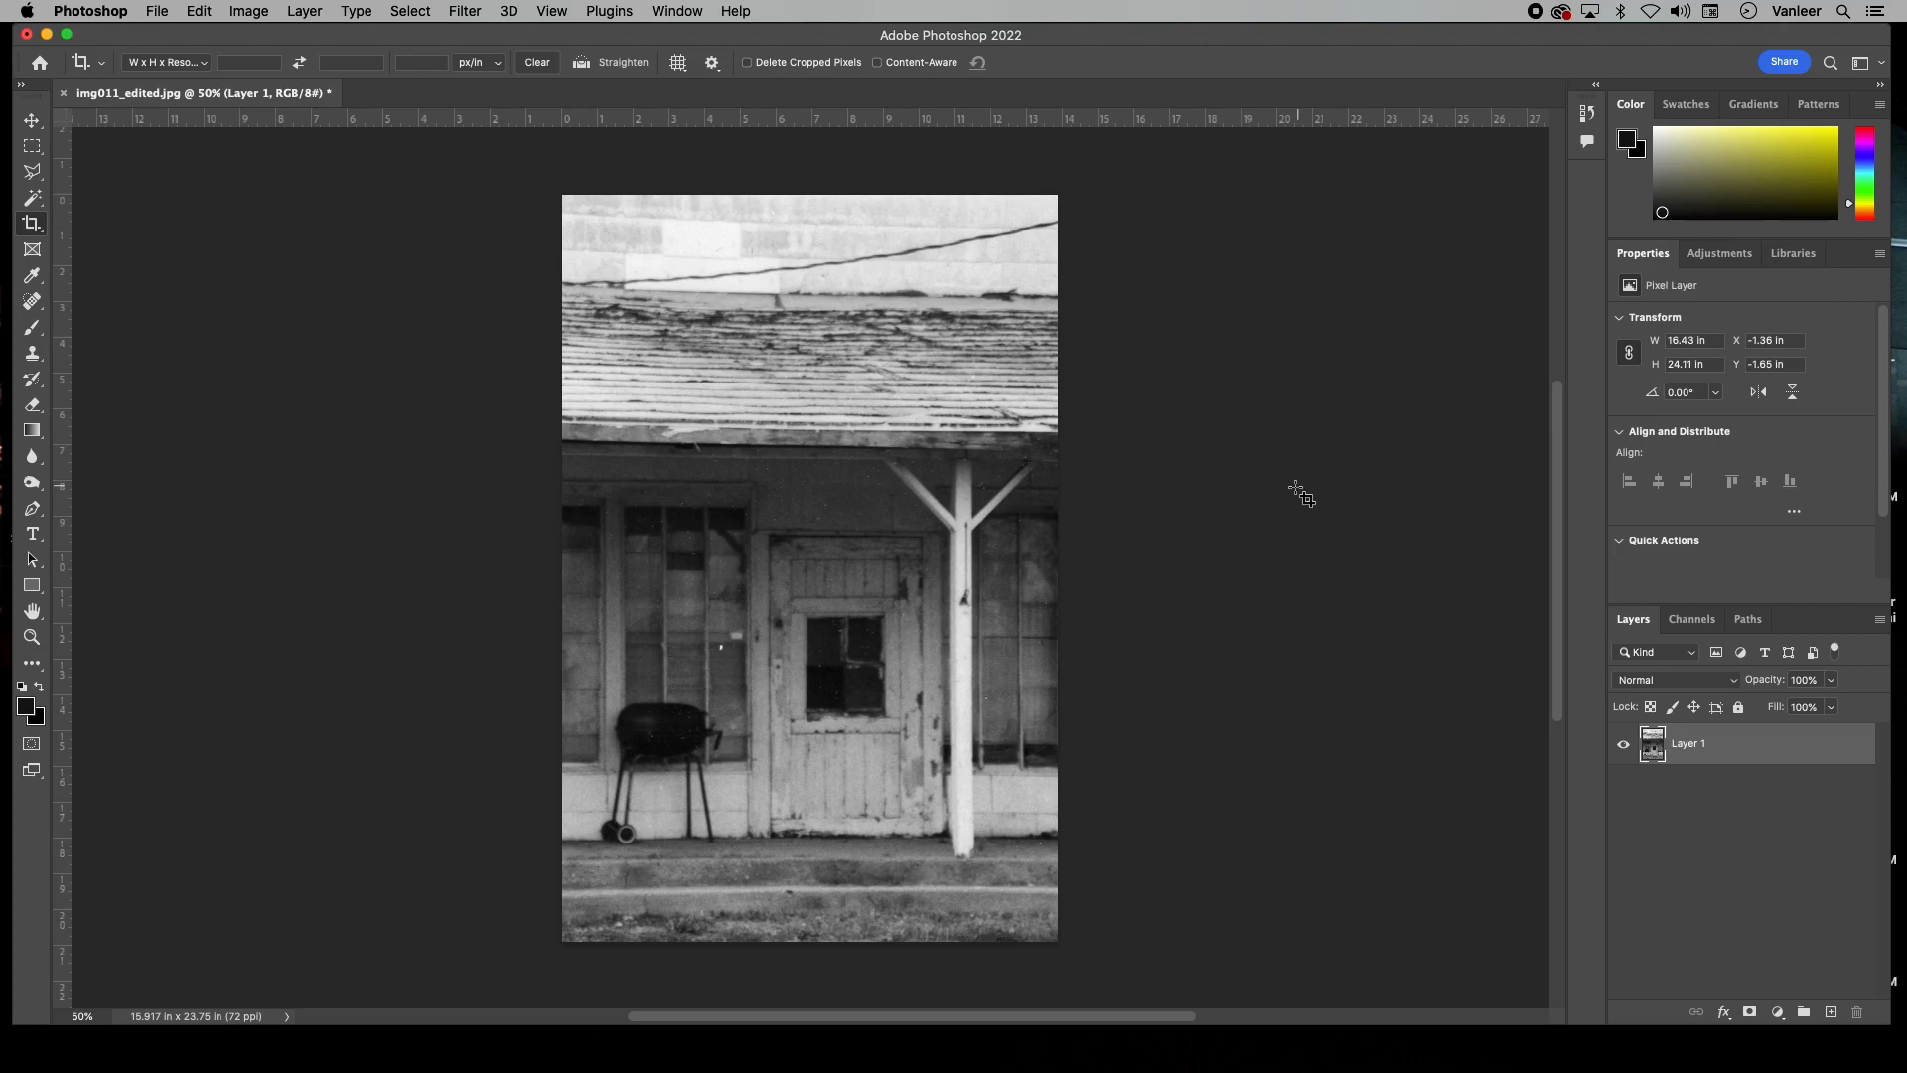
pyautogui.moveTo(1283, 497)
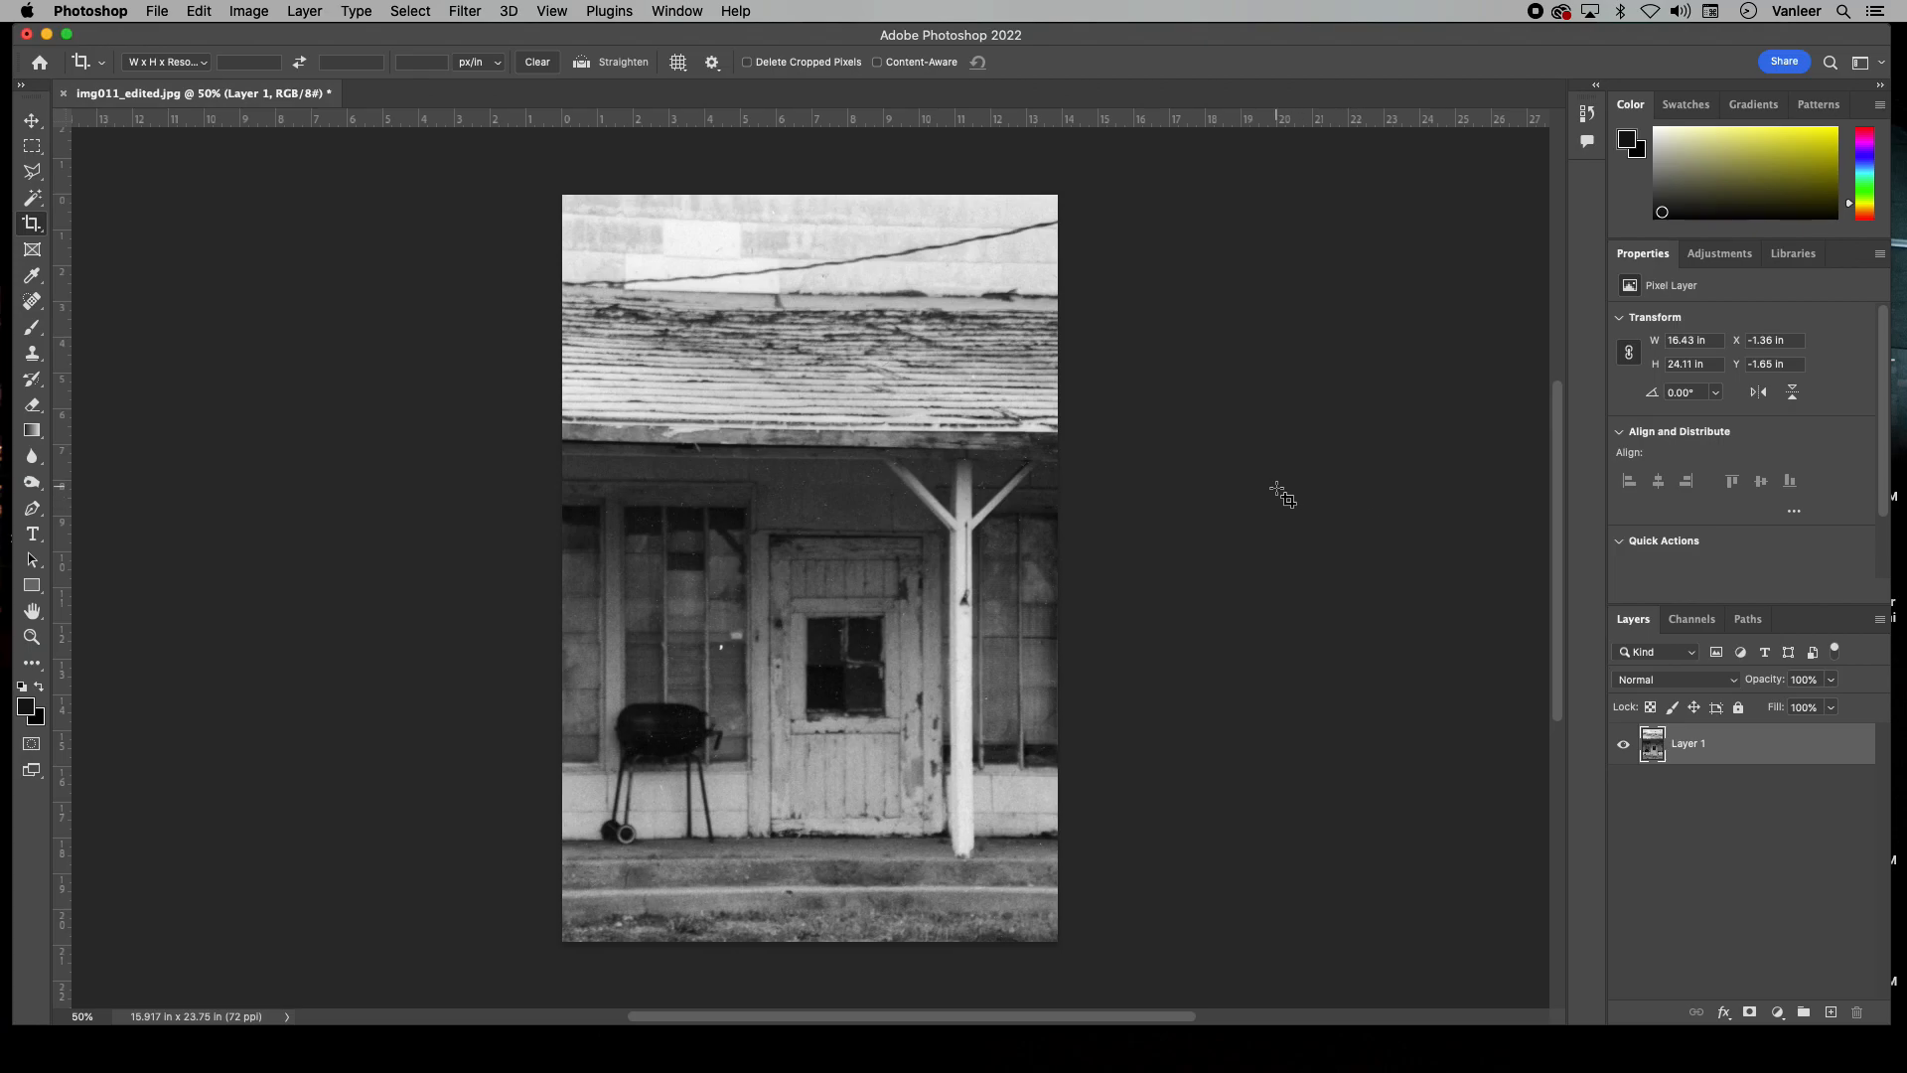
pyautogui.moveTo(1061, 16)
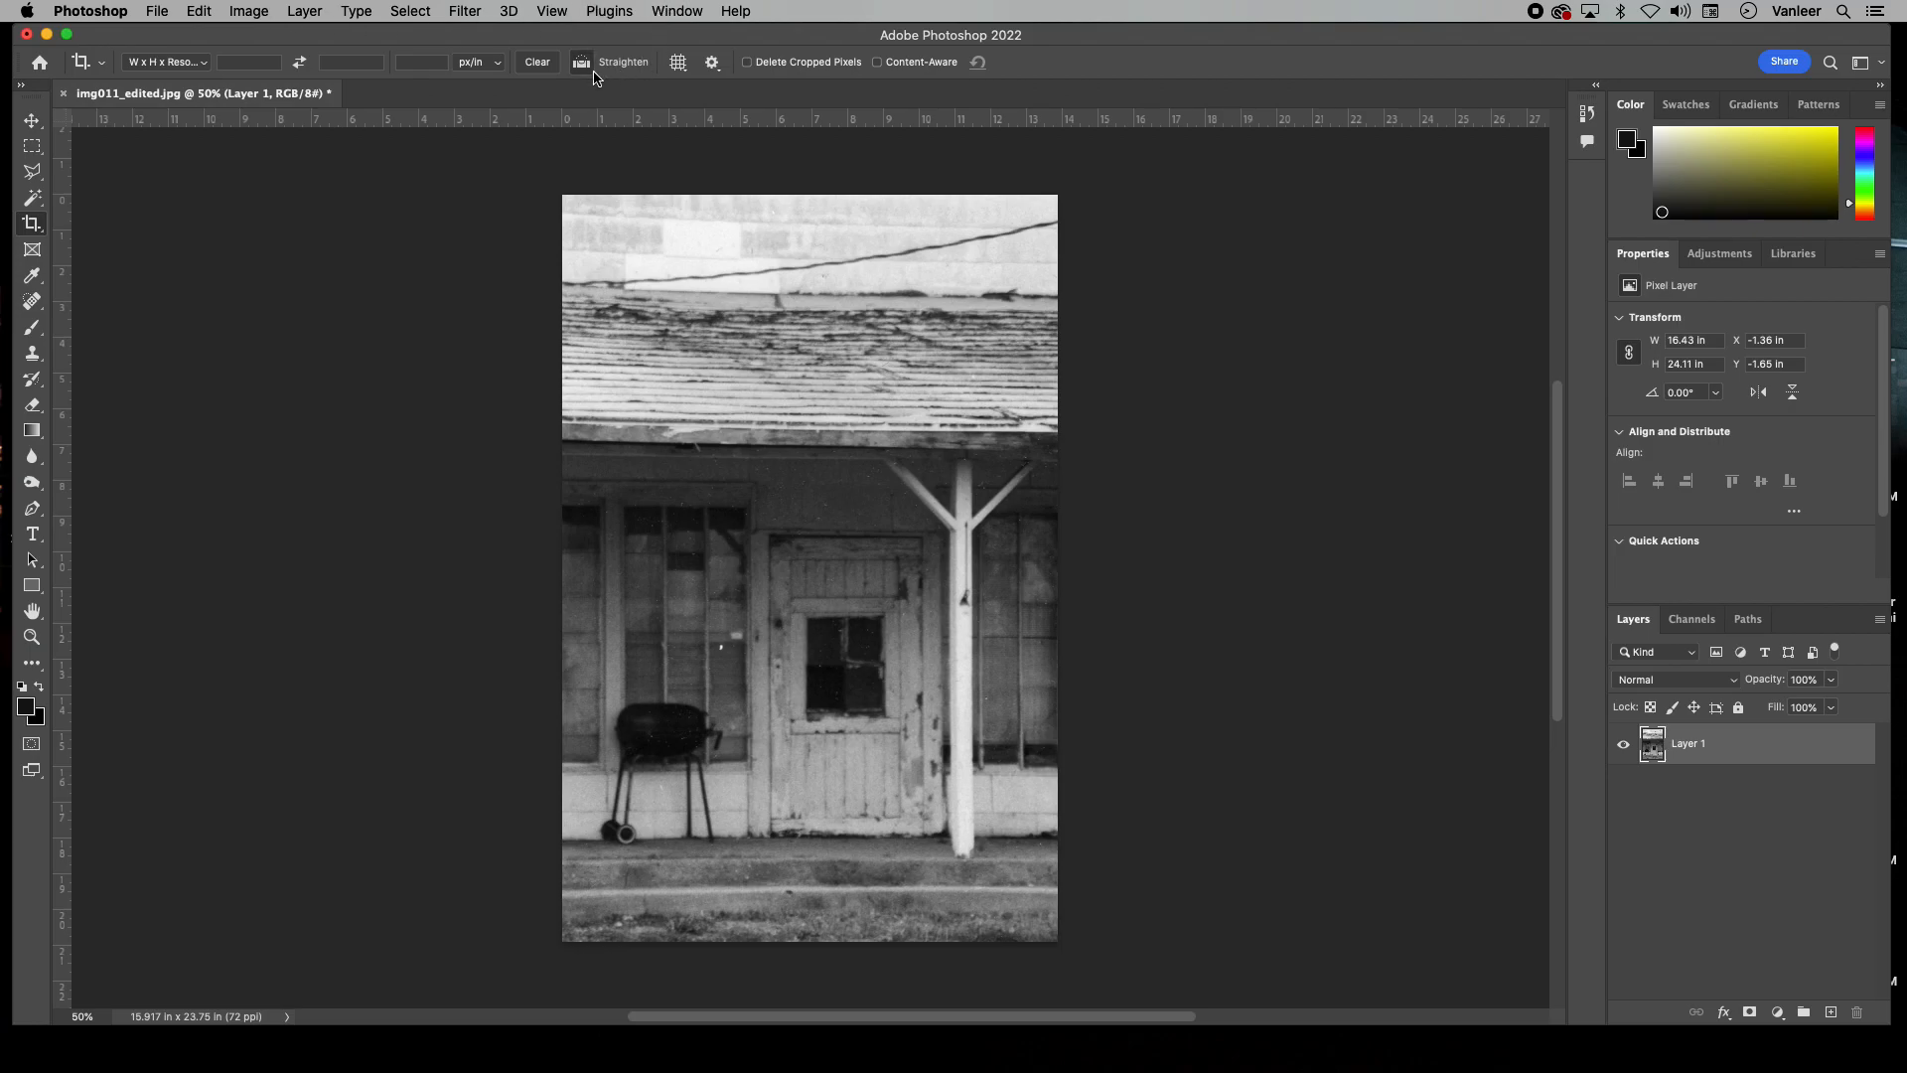
pyautogui.moveTo(567, 467)
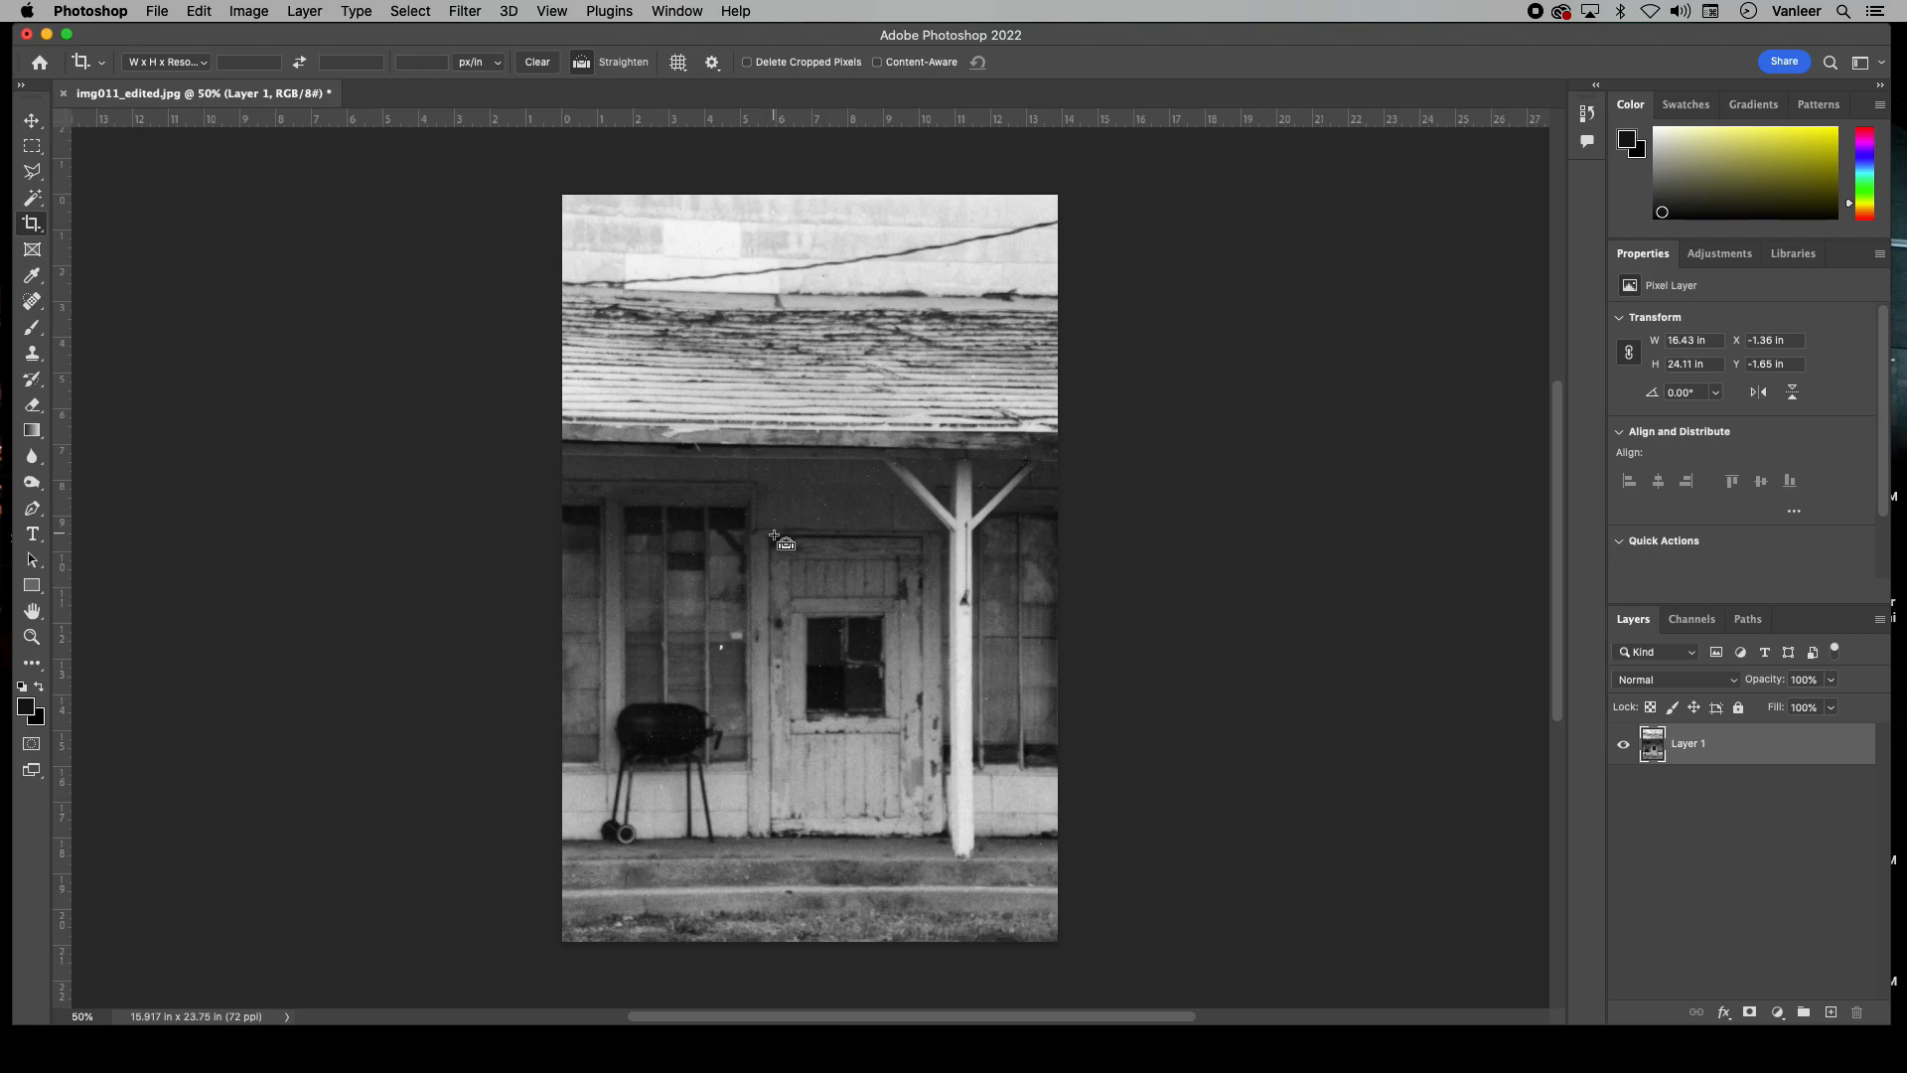
# - Straighten the photo along the horizontal beam above the door and commit the crop
pyautogui.moveTo(769, 535); pyautogui.dragTo(906, 532)
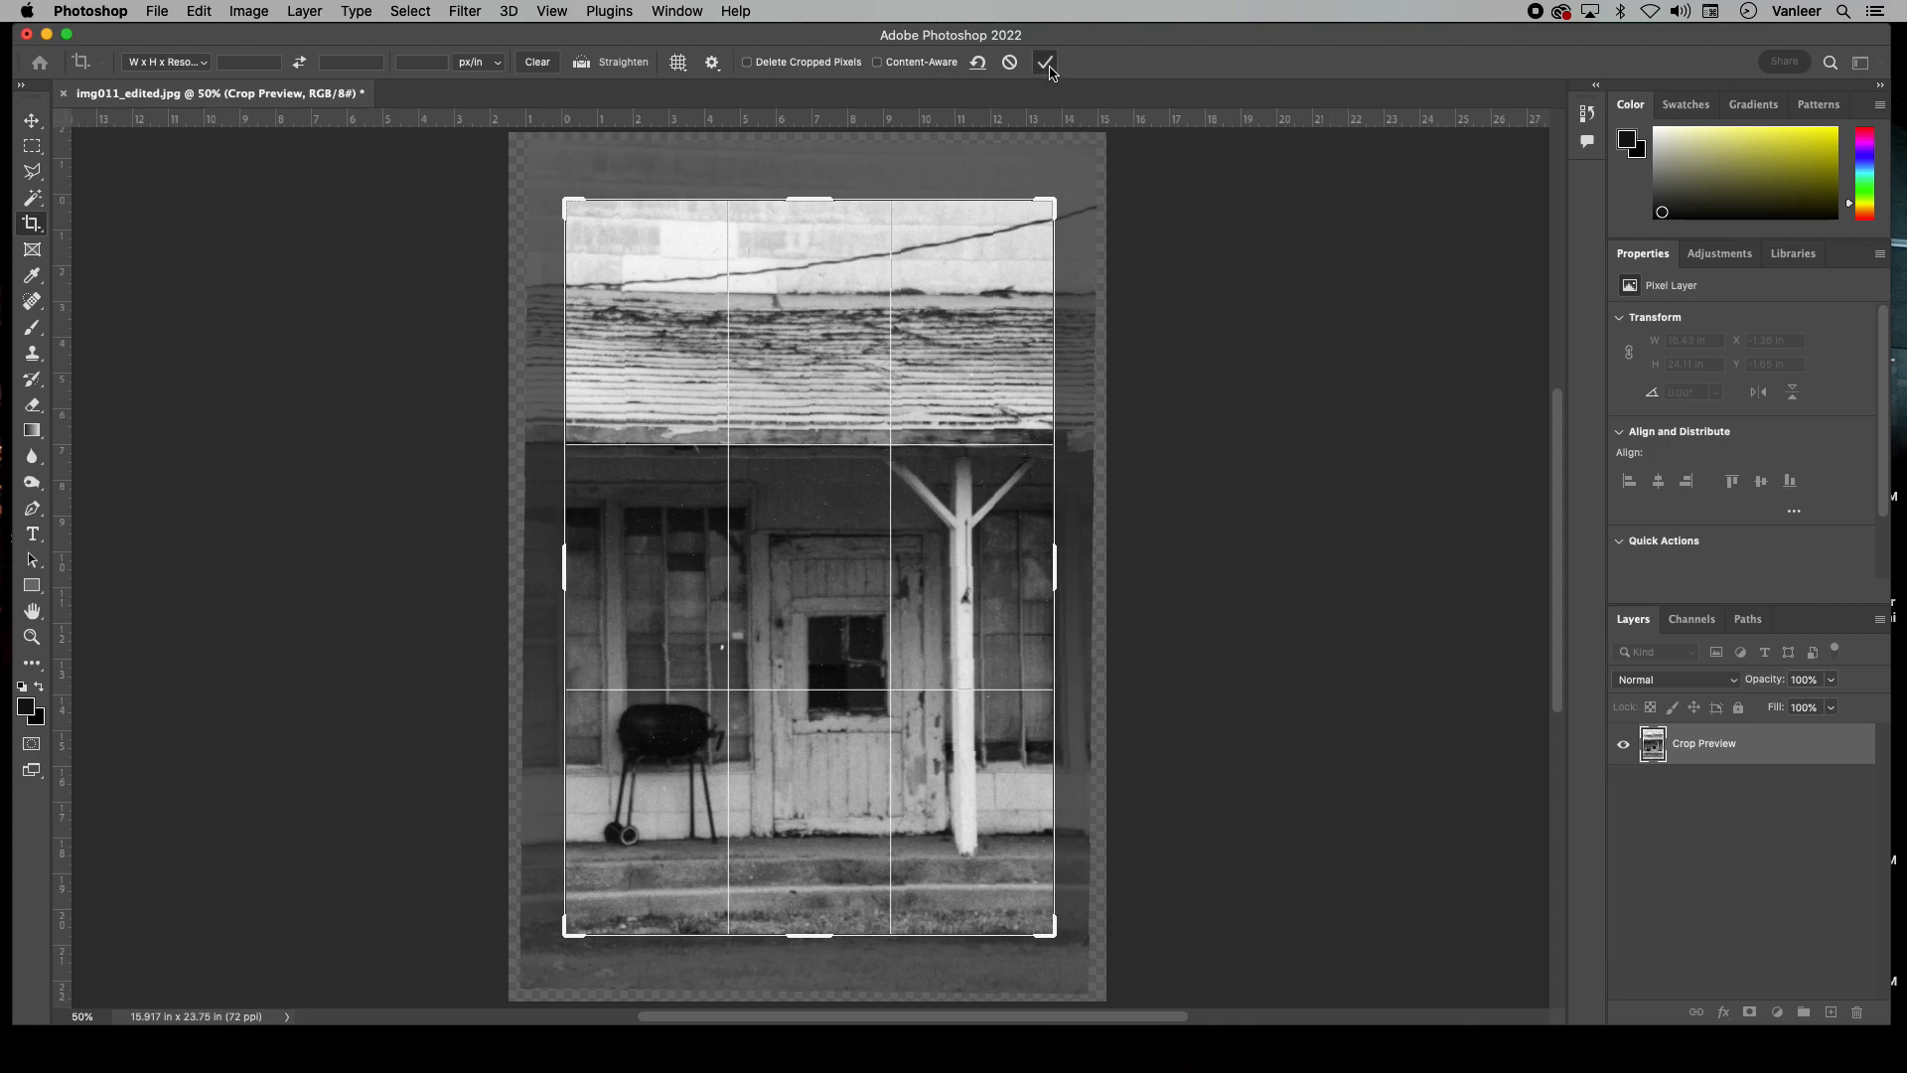
pyautogui.click(1047, 61)
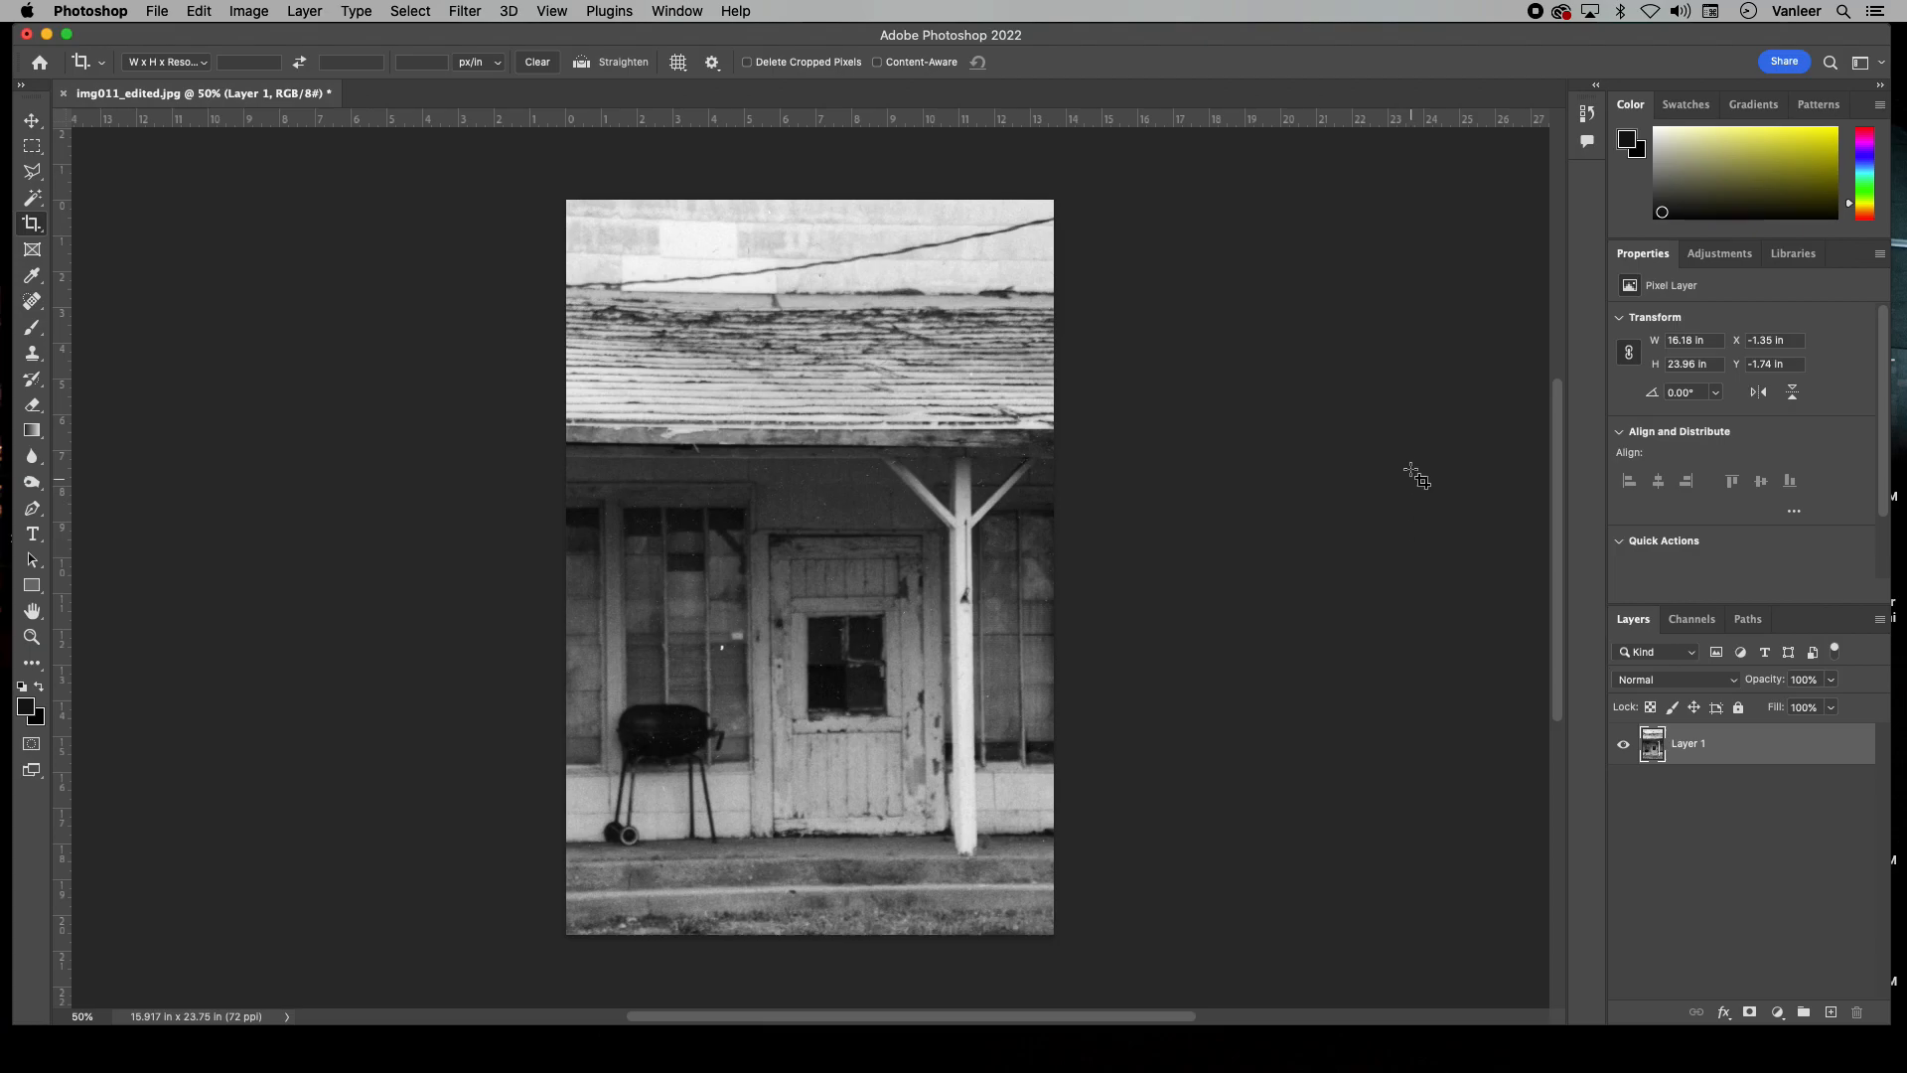
pyautogui.moveTo(1415, 465)
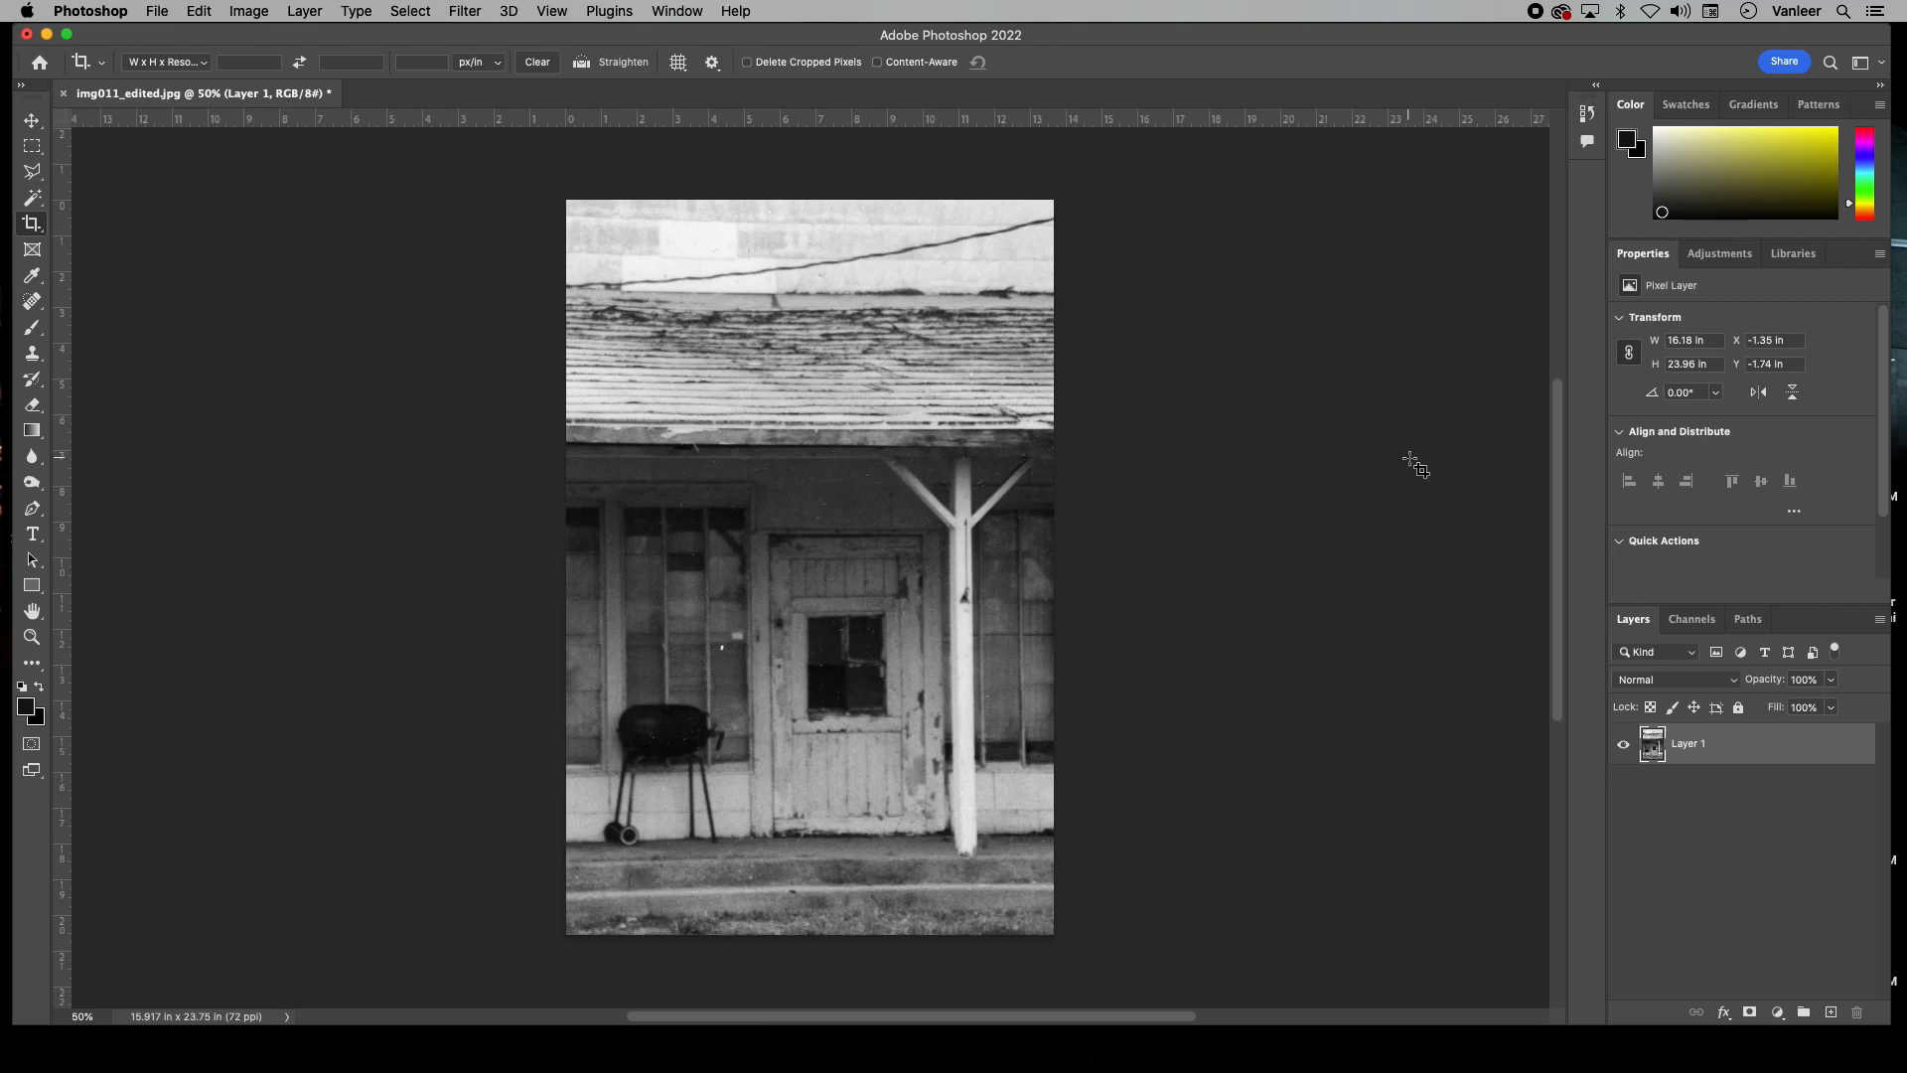